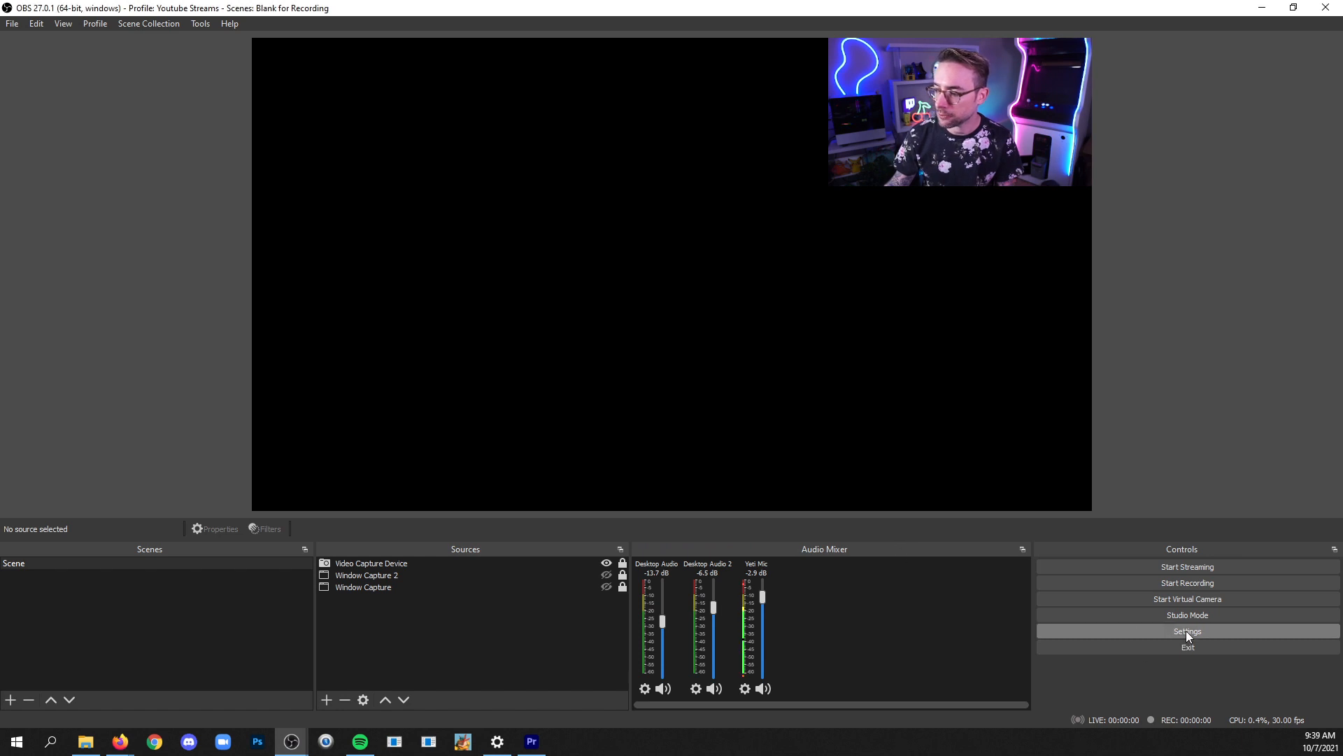
Rename Desktop Audio to 'Desktop Audio - SPOT' and Desktop Audio 2 to 'Desktop Audio 2 - FF' in the mixer
left_click(1188, 631)
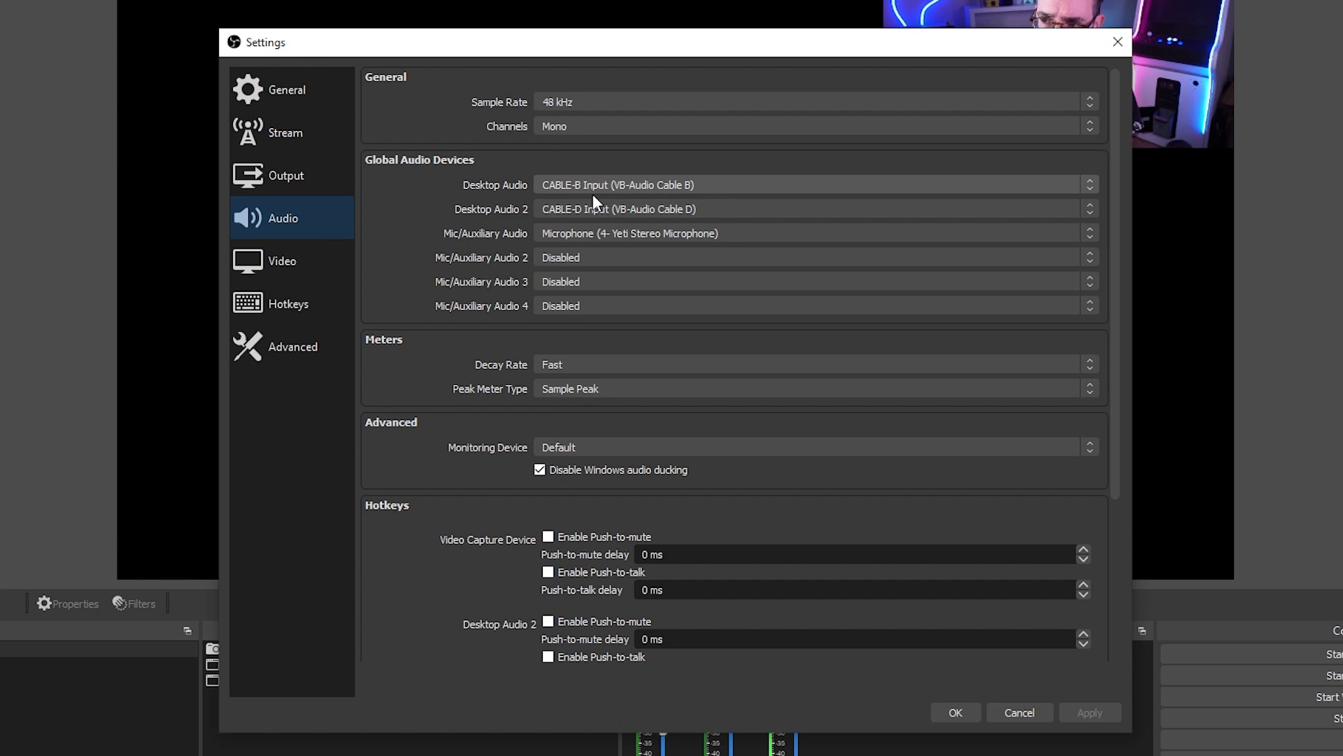
mouse_move(574, 278)
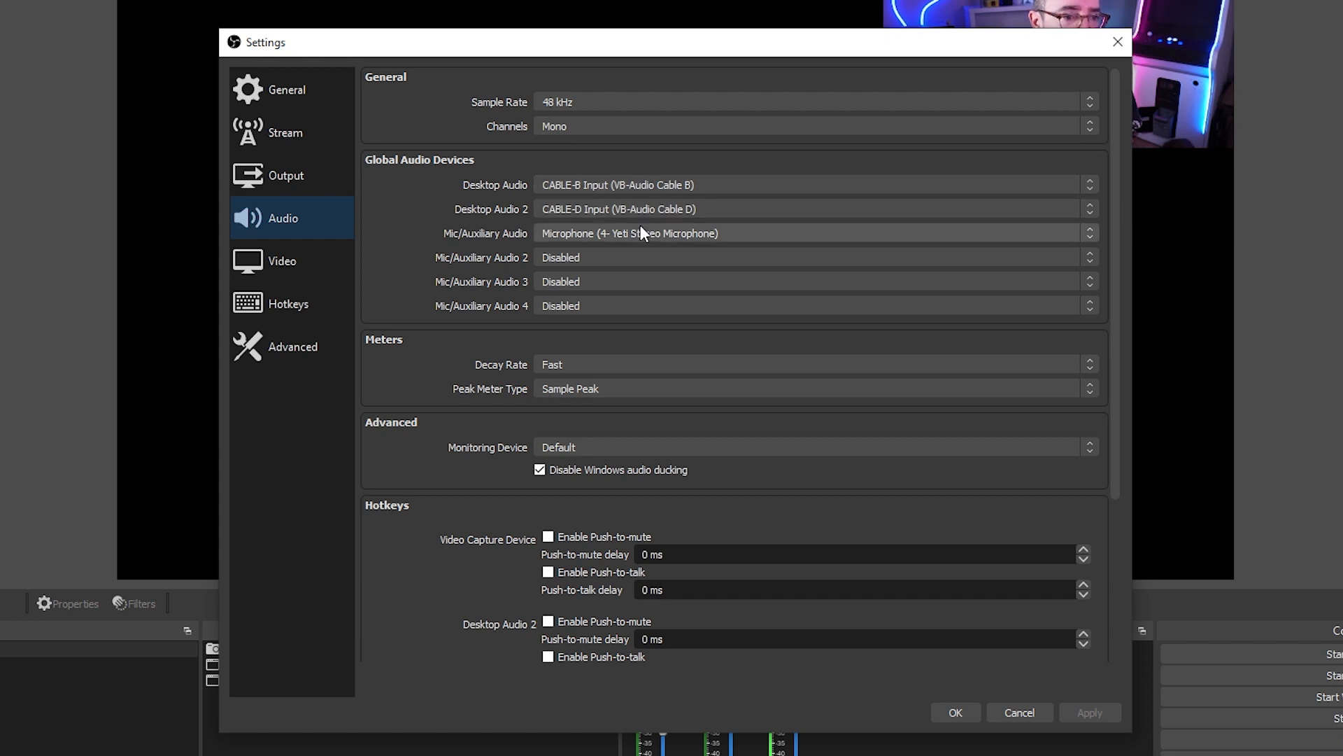
mouse_move(406, 266)
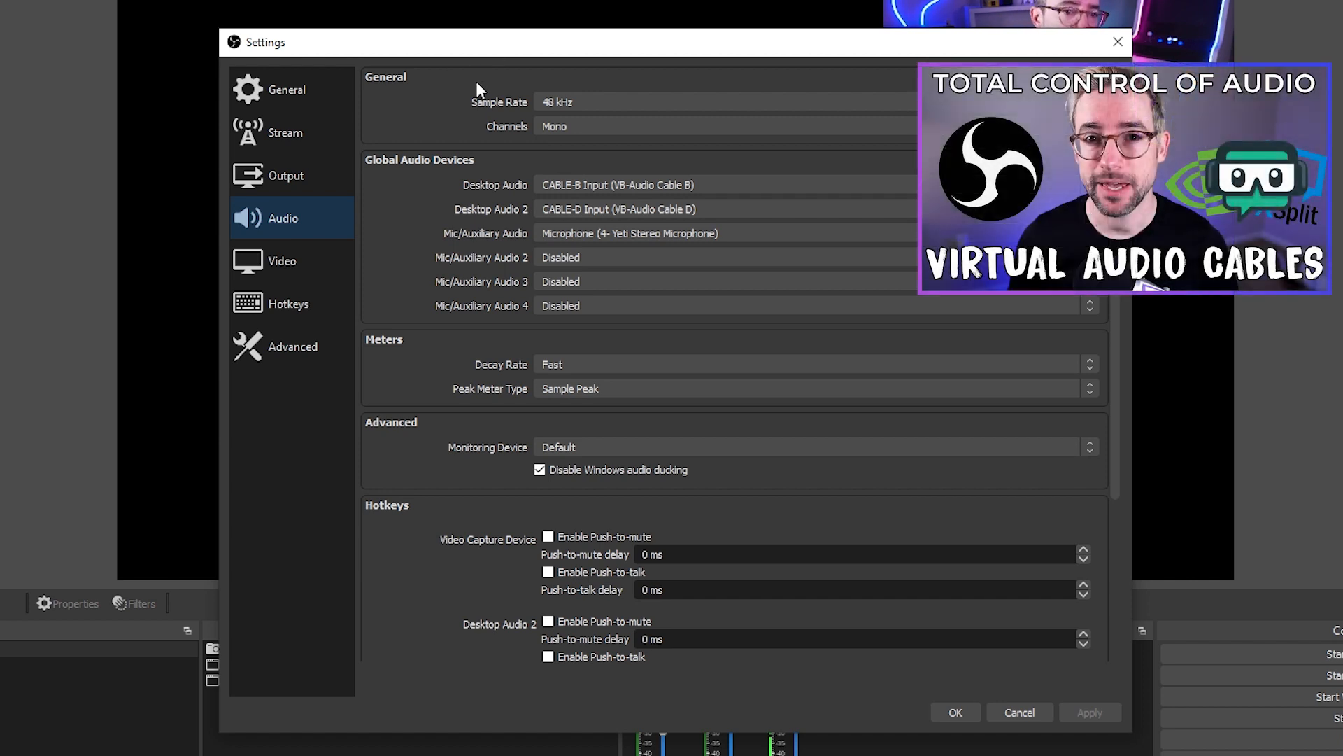
mouse_move(774, 348)
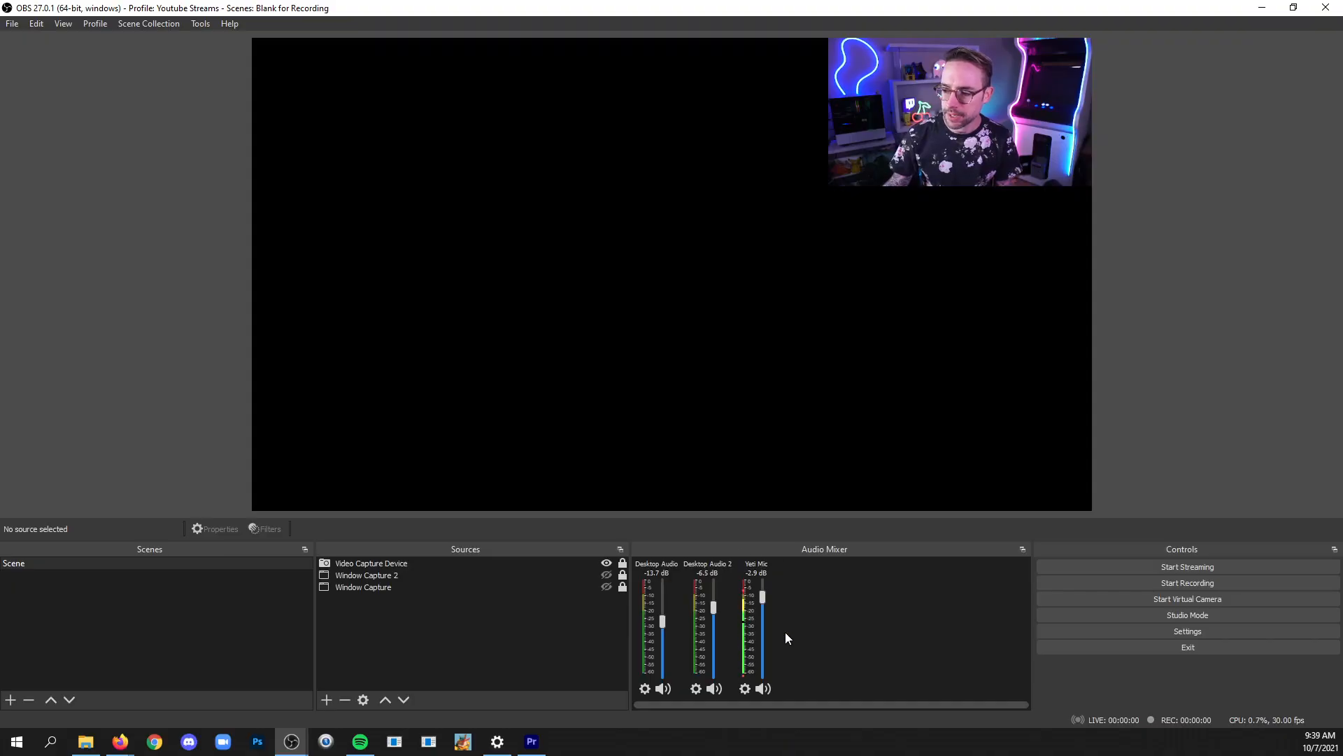
mouse_move(731, 565)
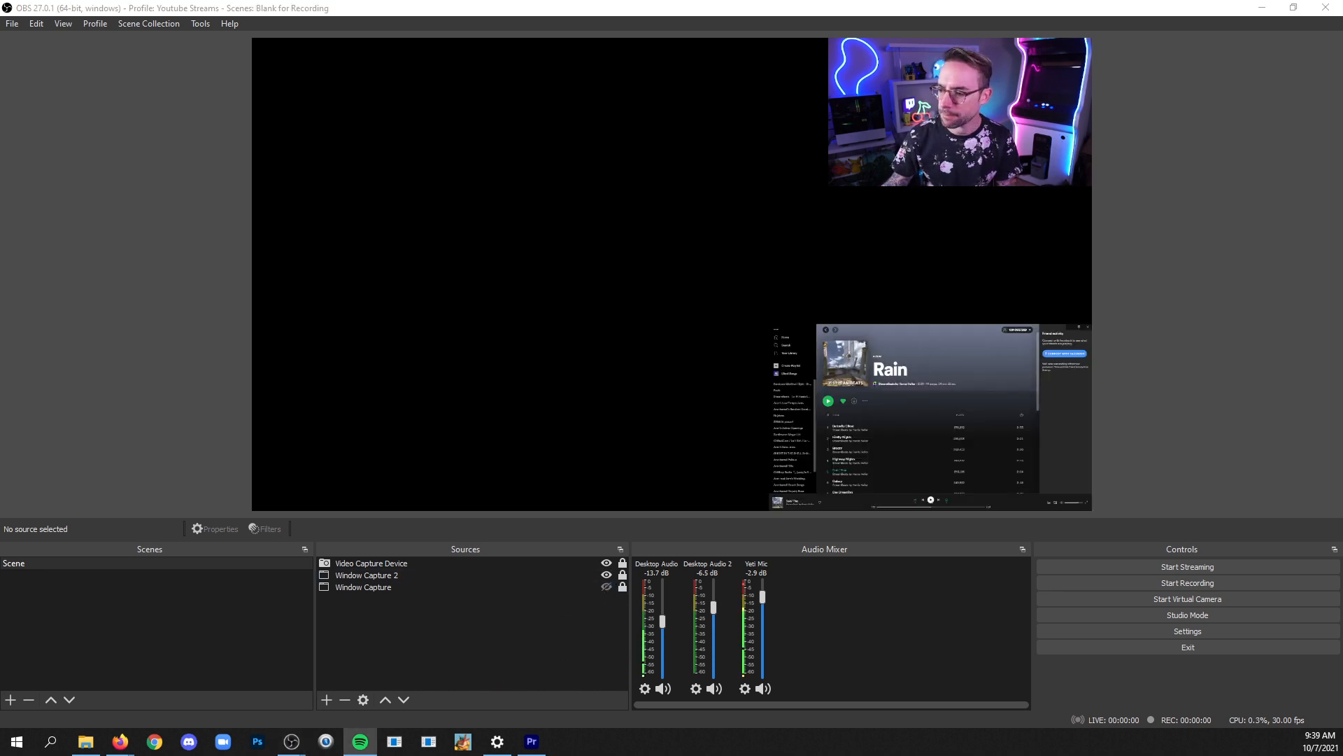
left_click(828, 400)
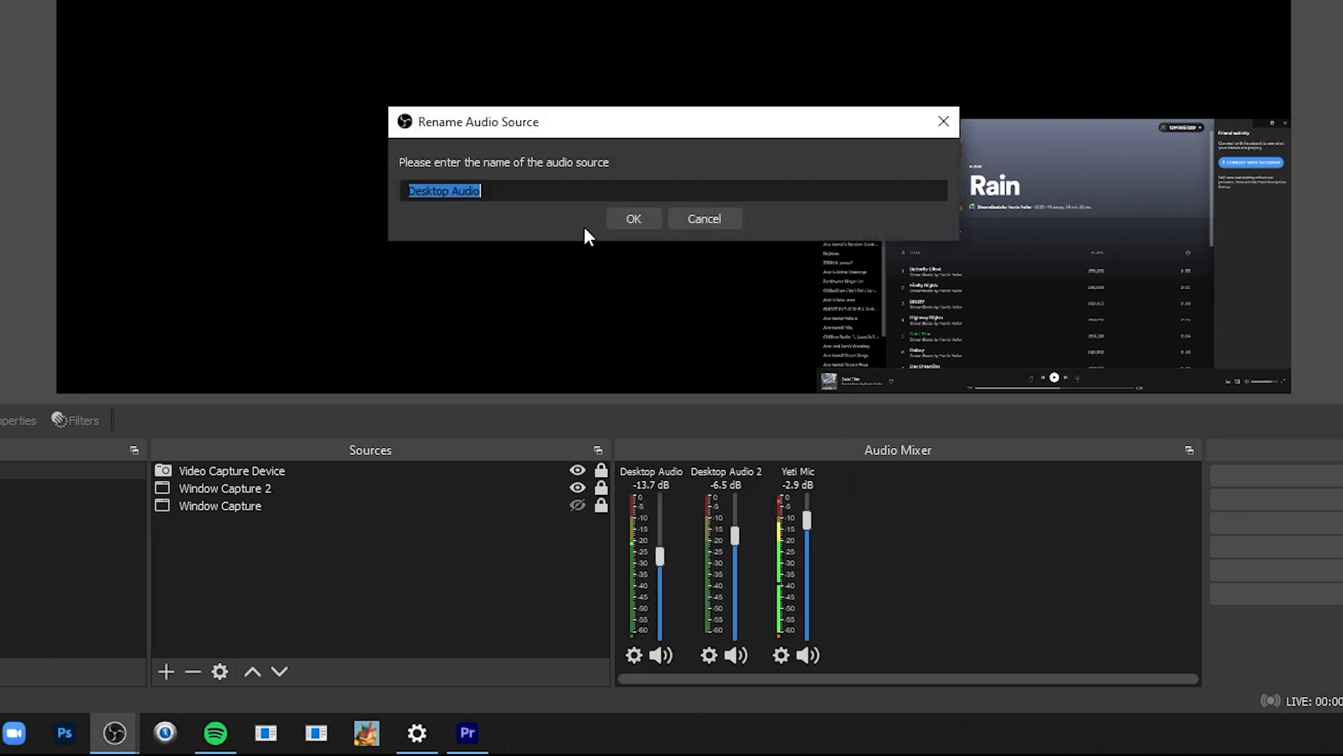
type("- SPOT")
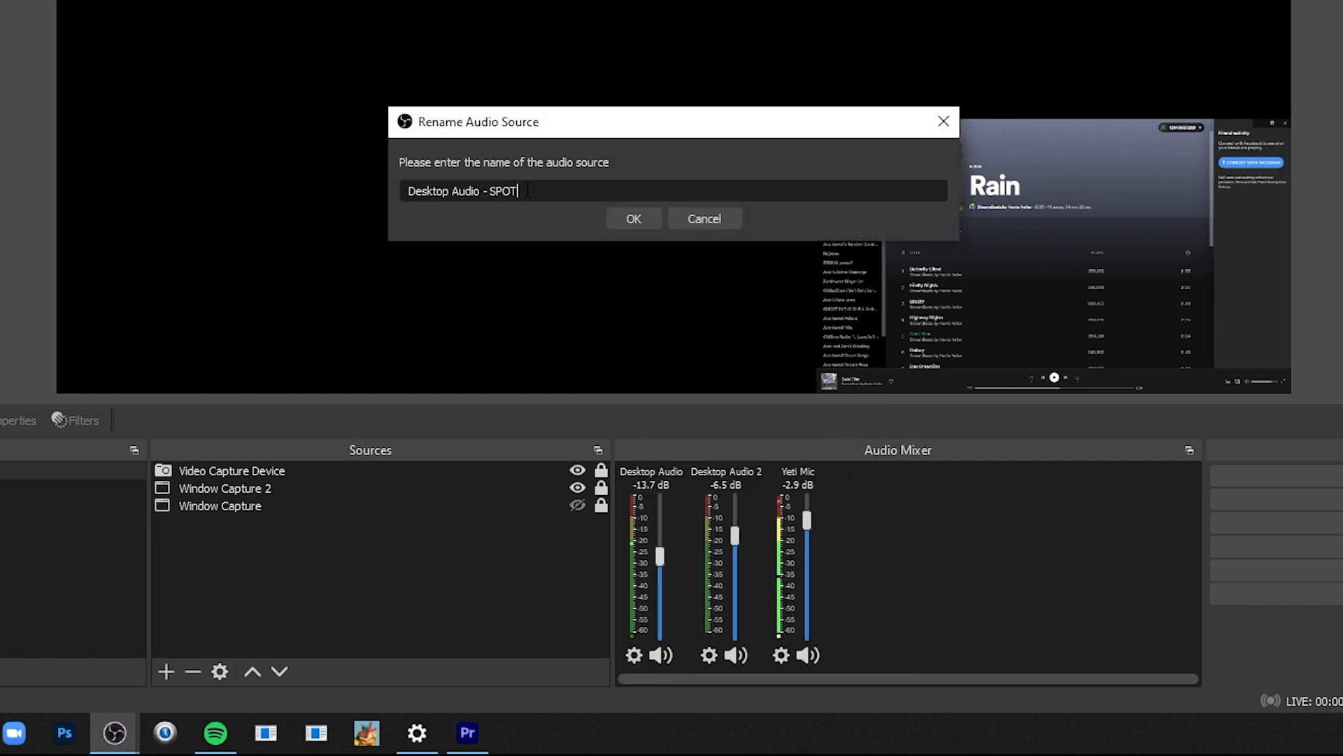
left_click(633, 219)
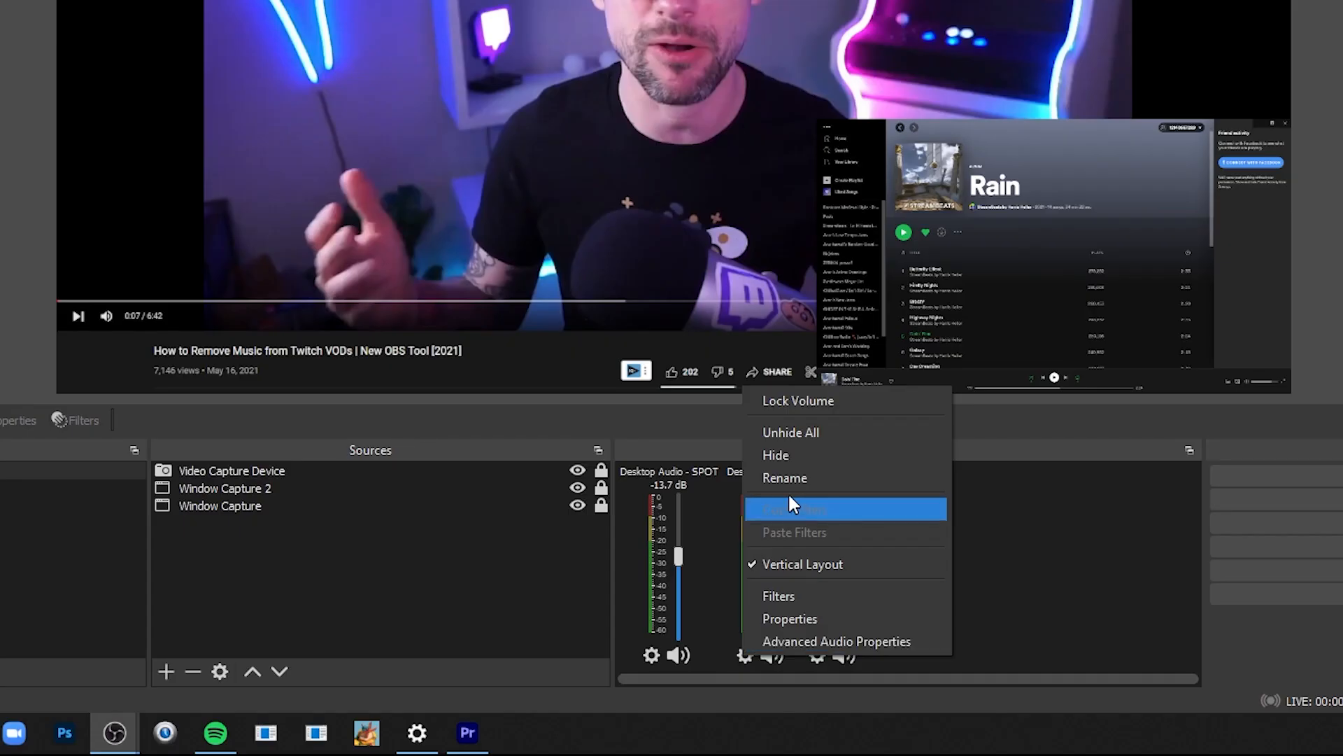
left_click(783, 477)
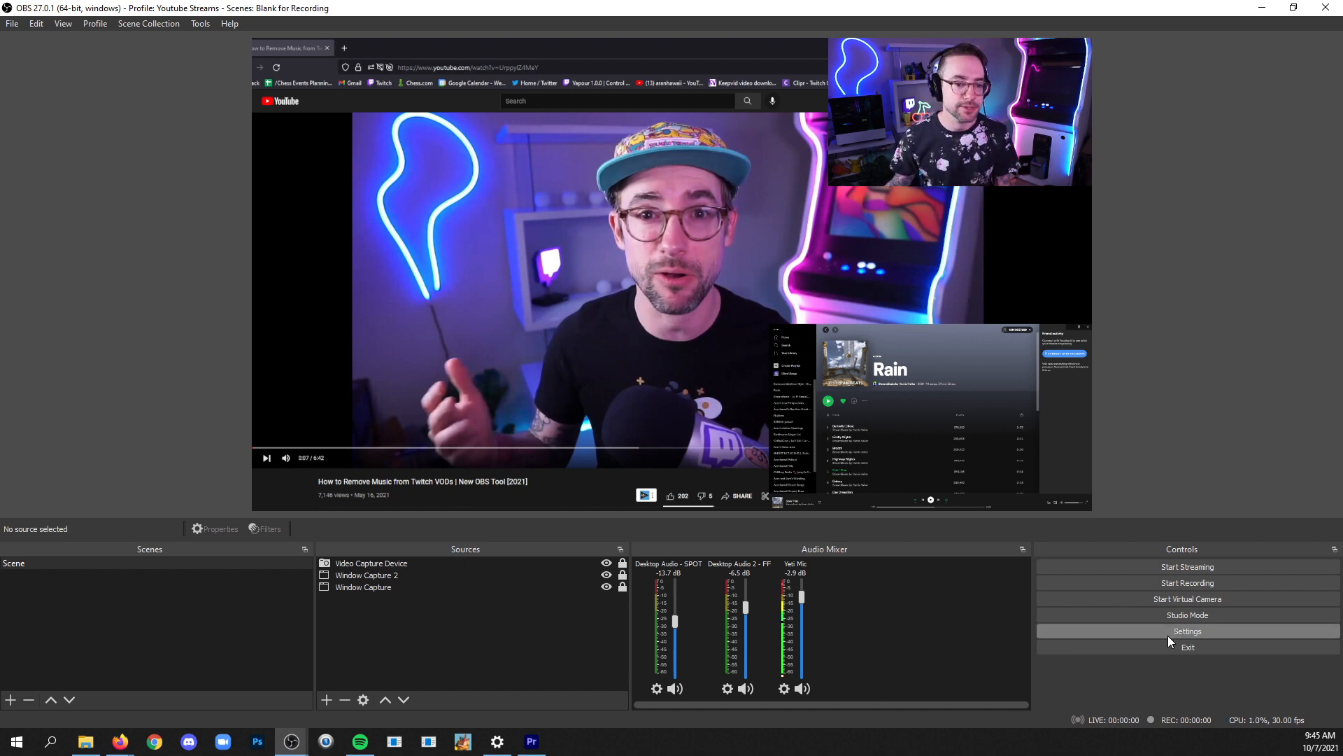
Reach the advanced Output settings page via Settings, passing through the Audio page
left_click(1188, 631)
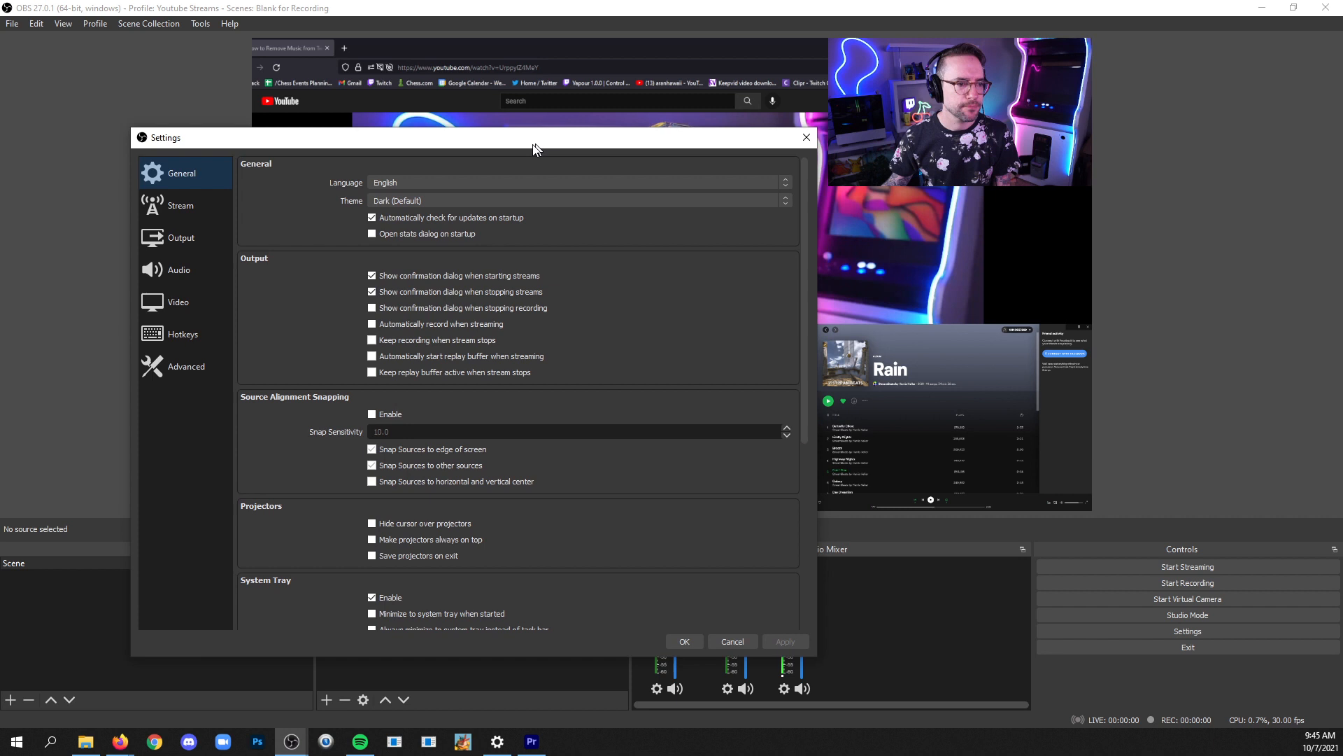
left_click(175, 270)
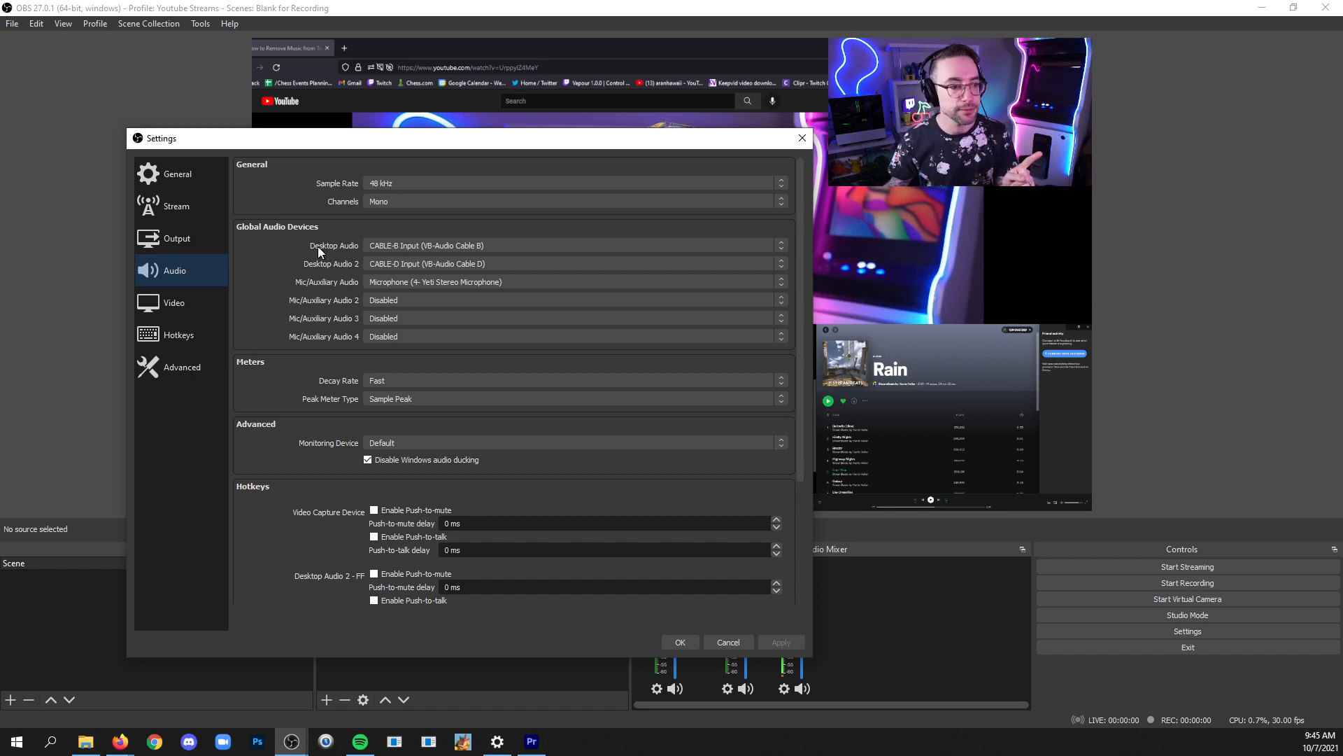
left_click(176, 238)
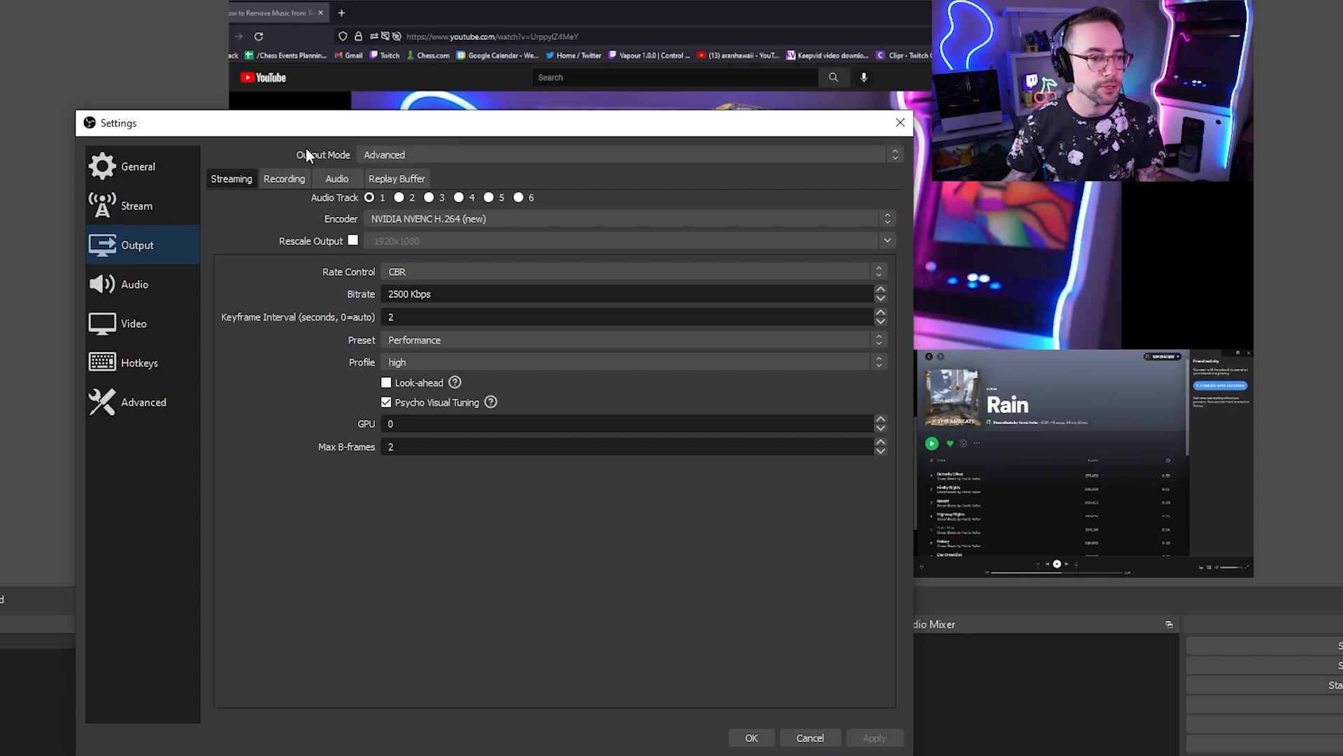
Enable audio tracks 2 and 3 for recording output alongside track 1
left_click(284, 178)
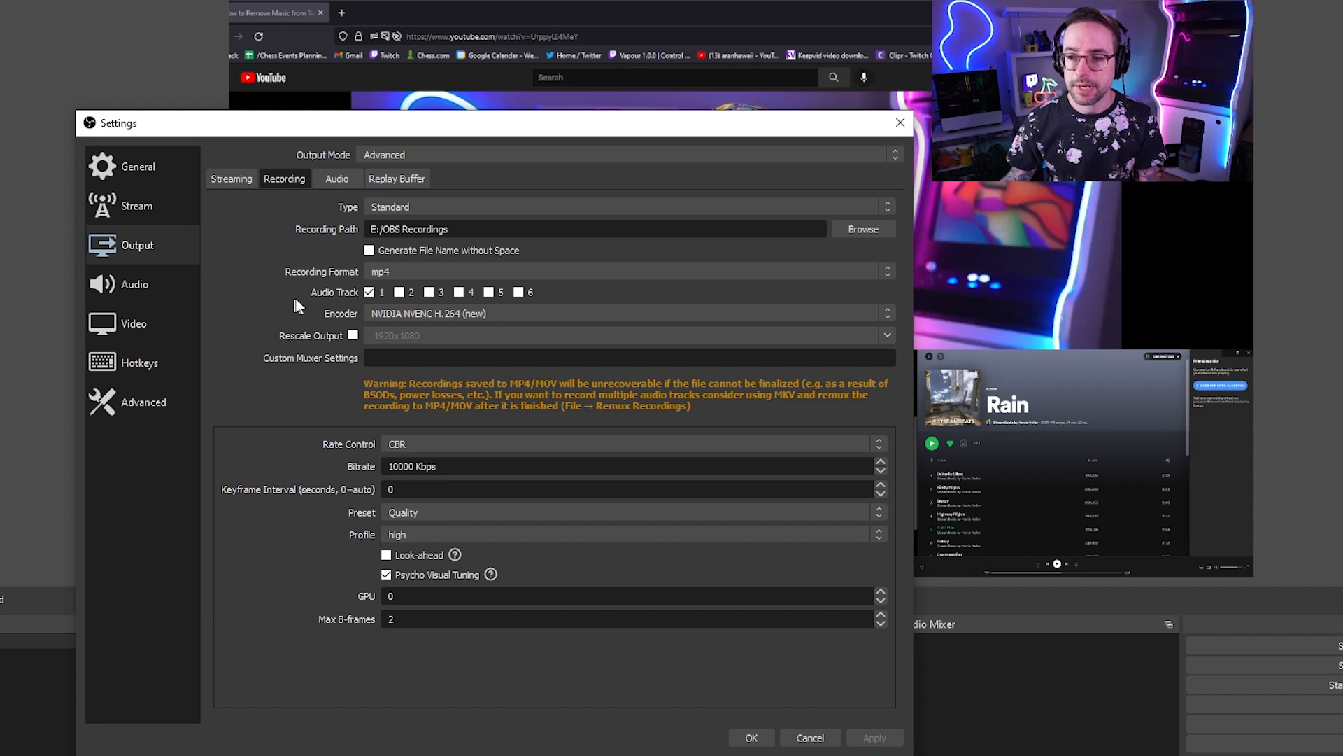
mouse_move(487, 303)
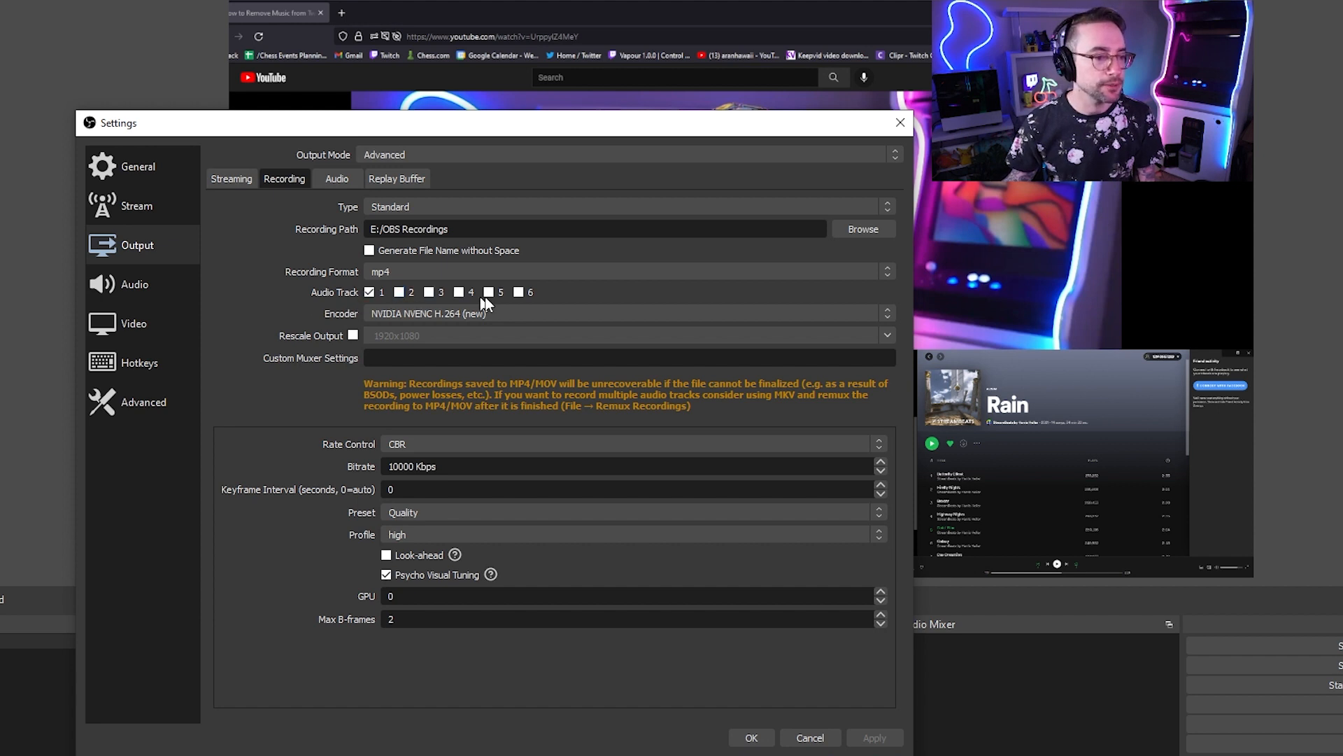
mouse_move(560, 302)
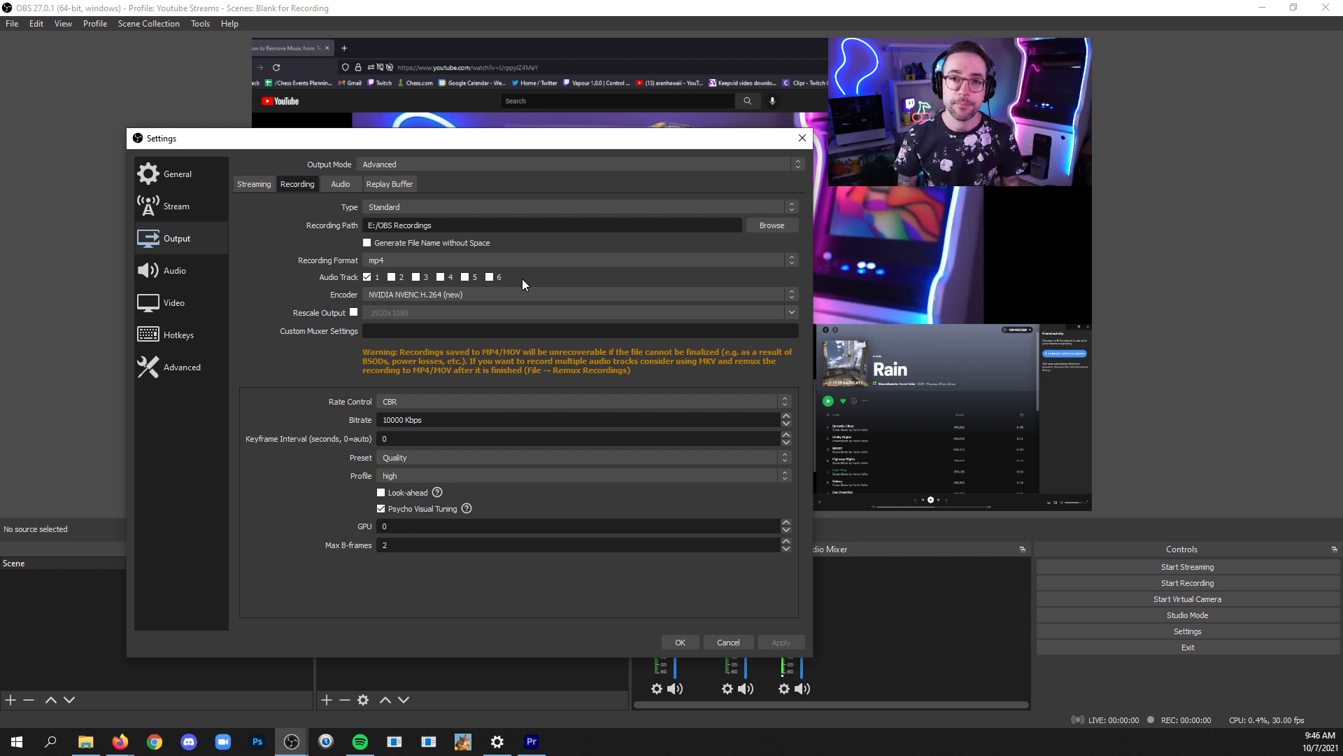
left_click(399, 293)
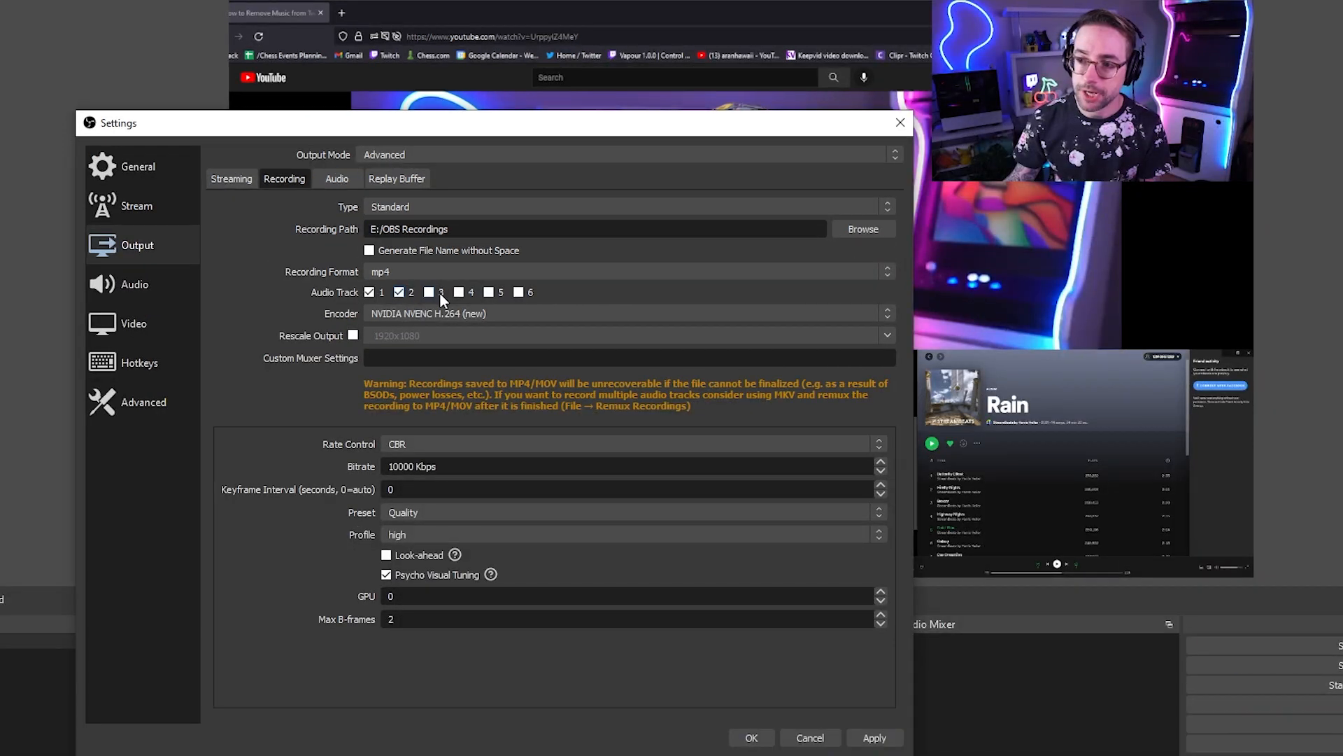
left_click(428, 292)
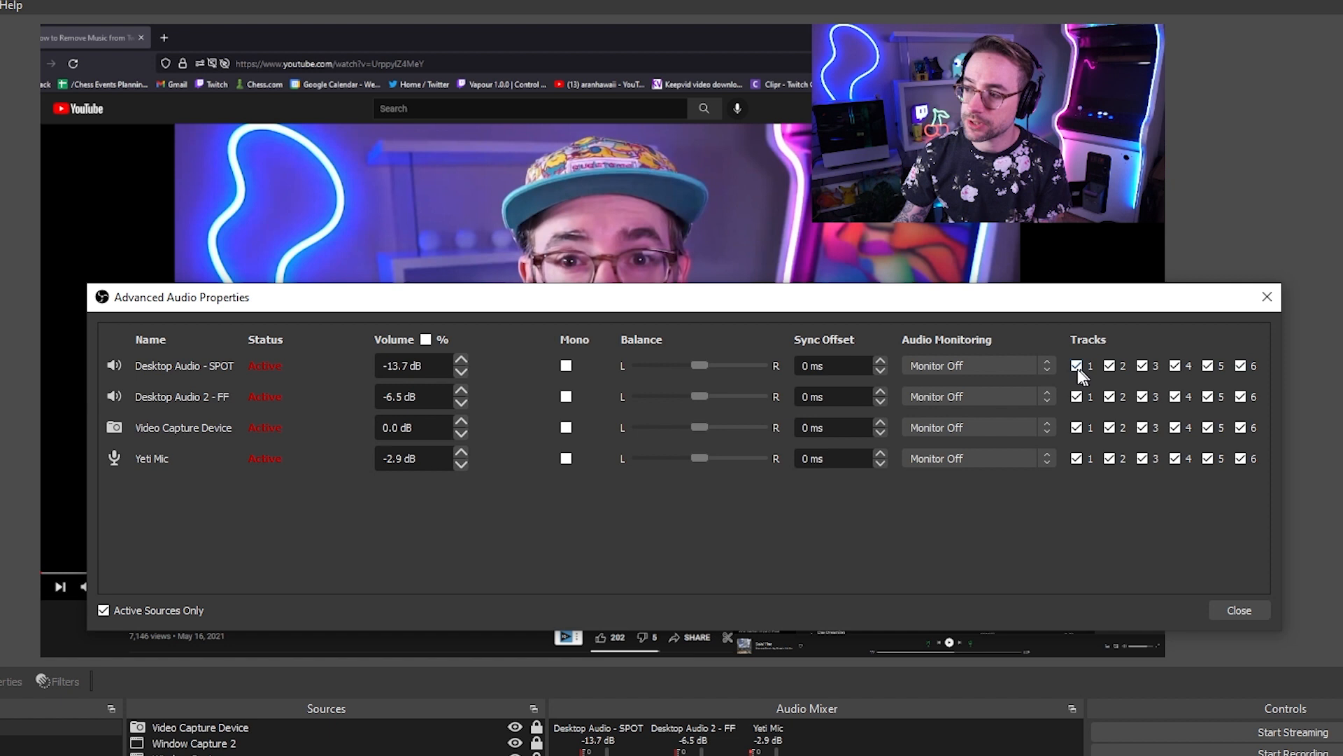
Route SPOT to tracks 1–2, FF to tracks 1 and 3, and start clearing the camera's tracks
left_click(1112, 365)
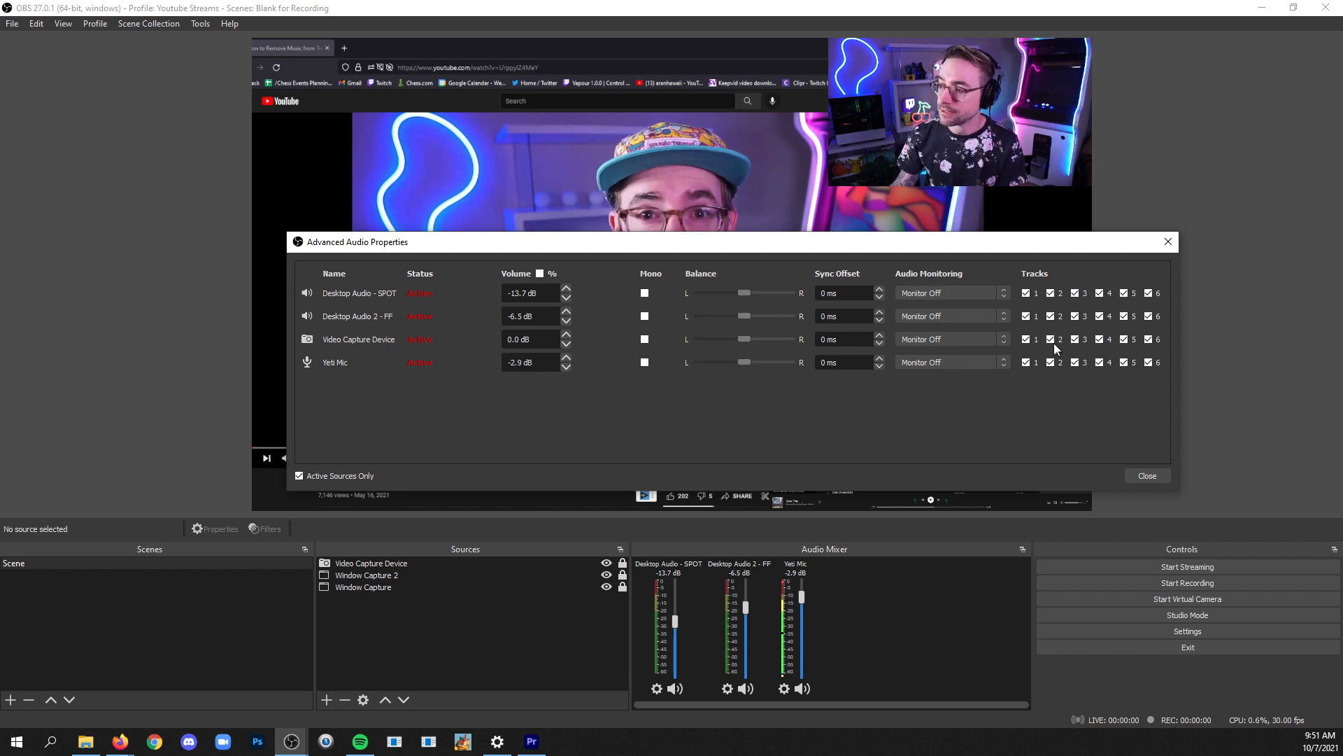
left_click(1050, 338)
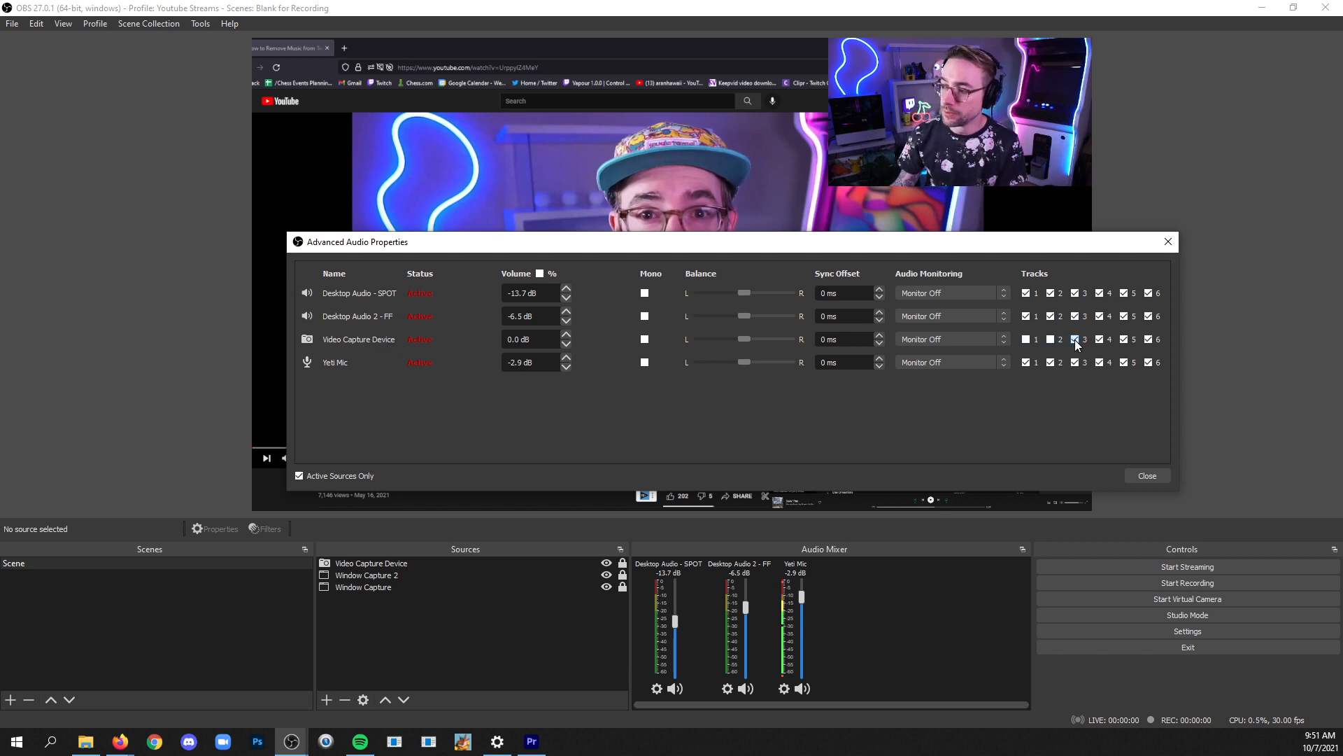
left_click(1075, 339)
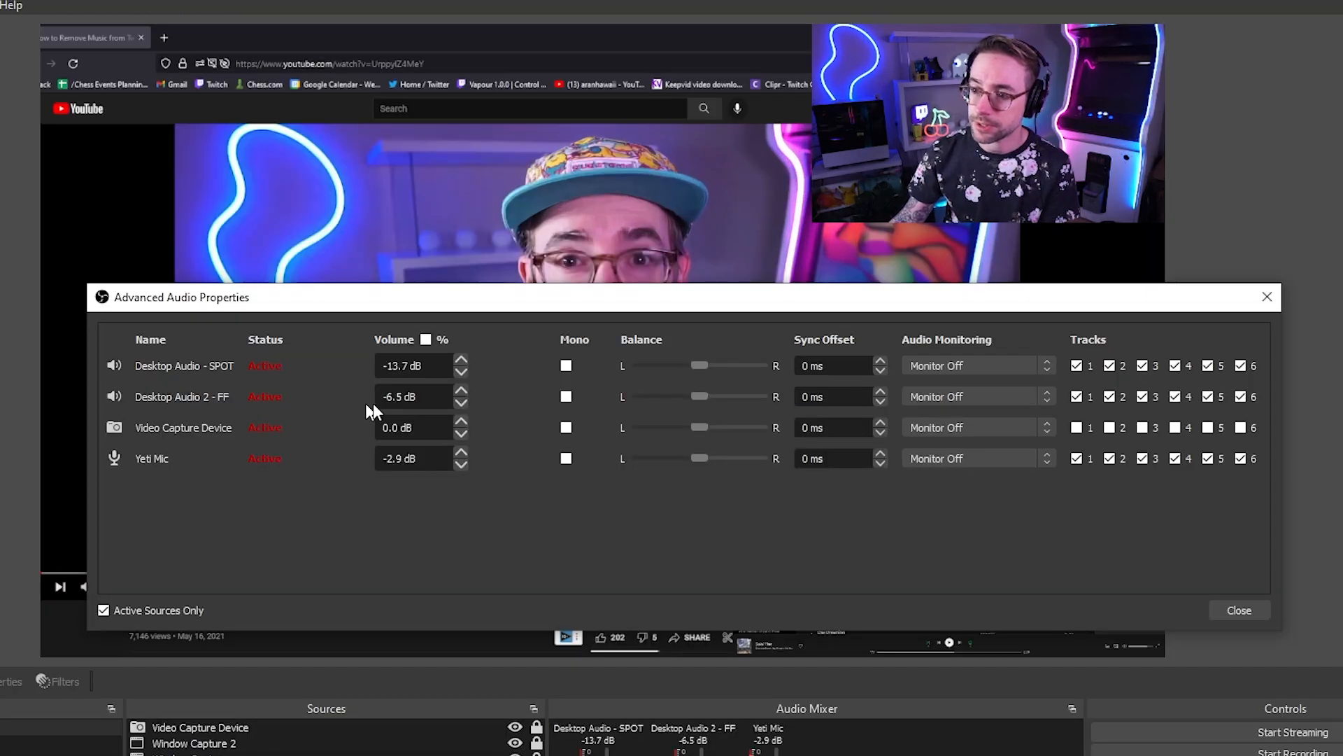
left_click(1116, 396)
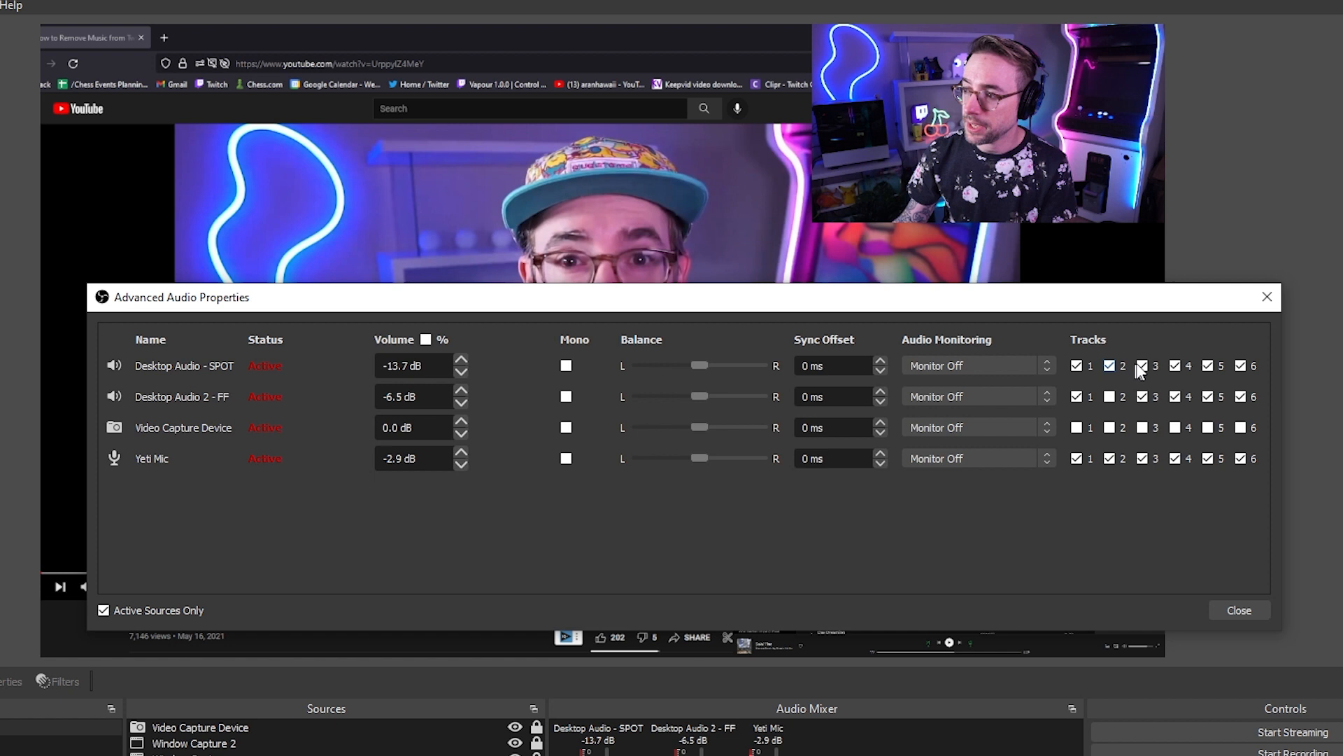
Finish the routing so Video Capture Device feeds no tracks and the Yeti Mic feeds tracks 1–3
left_click(1144, 396)
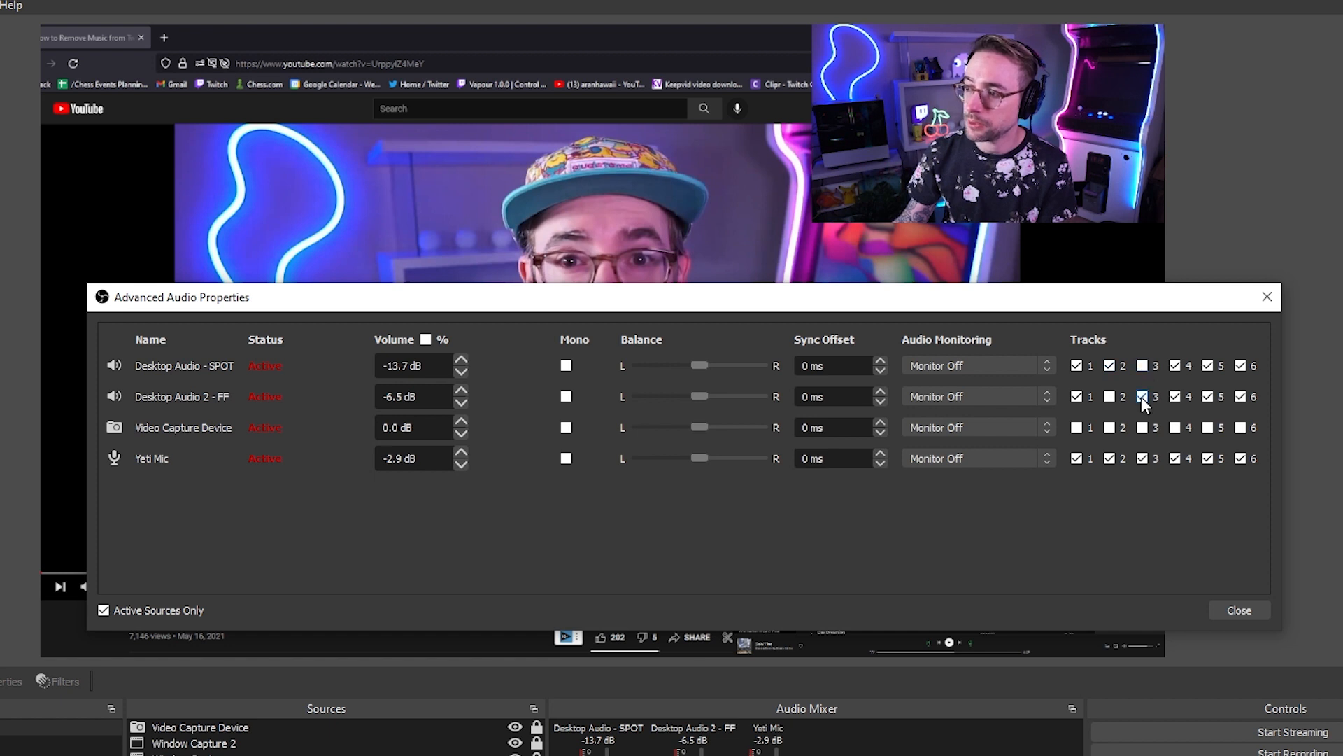
left_click(1142, 396)
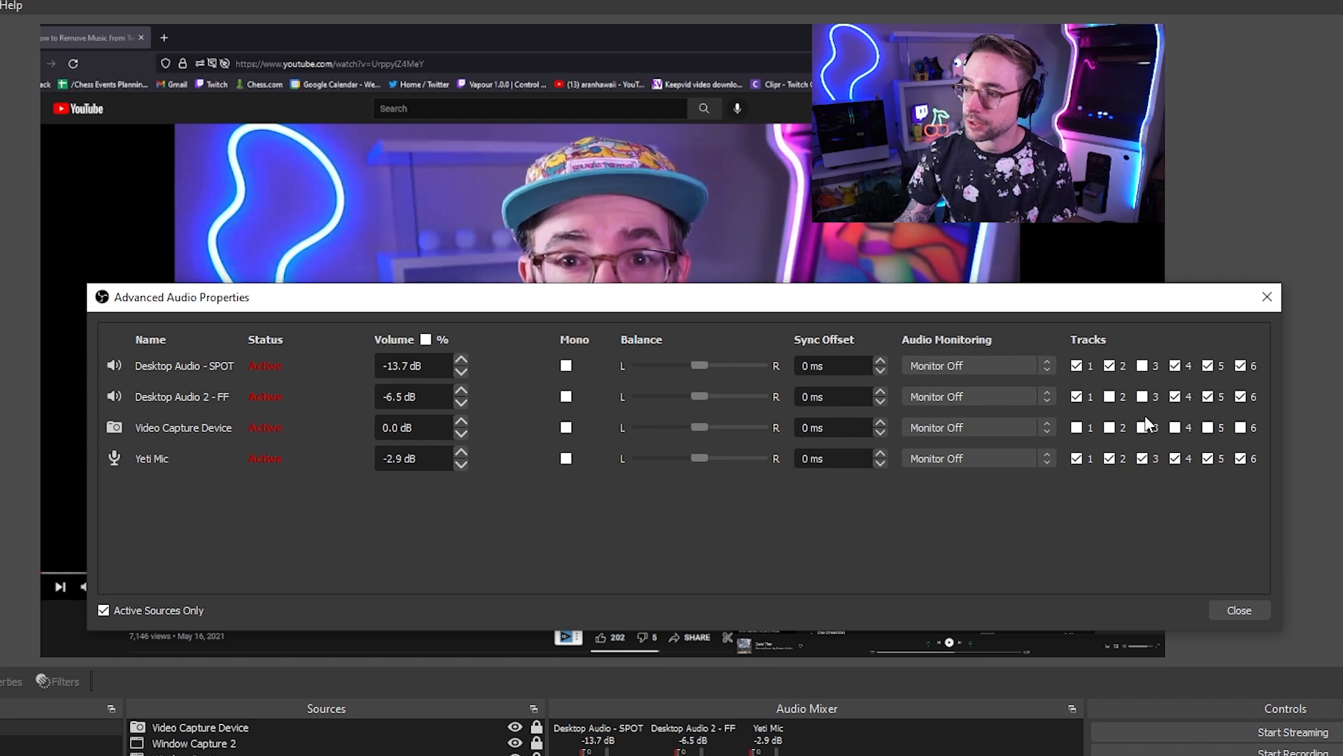
left_click(1143, 459)
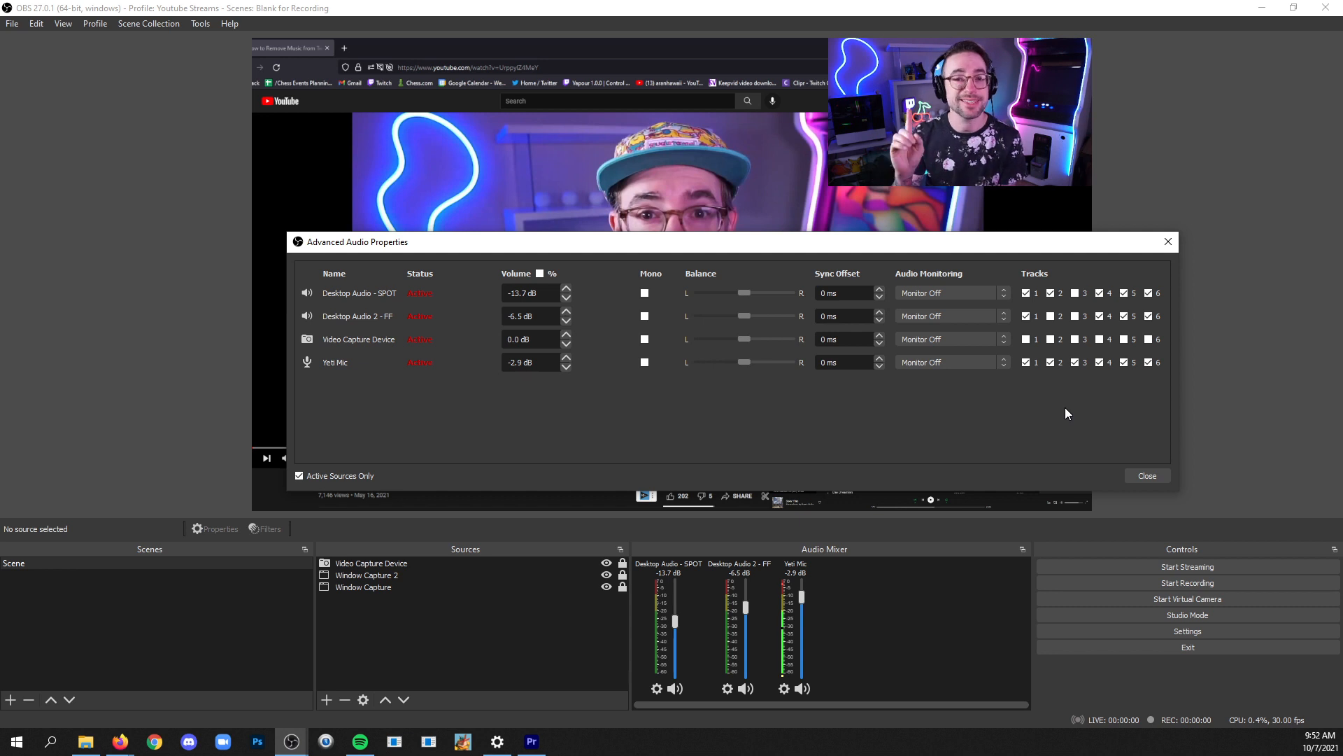
left_click(1100, 293)
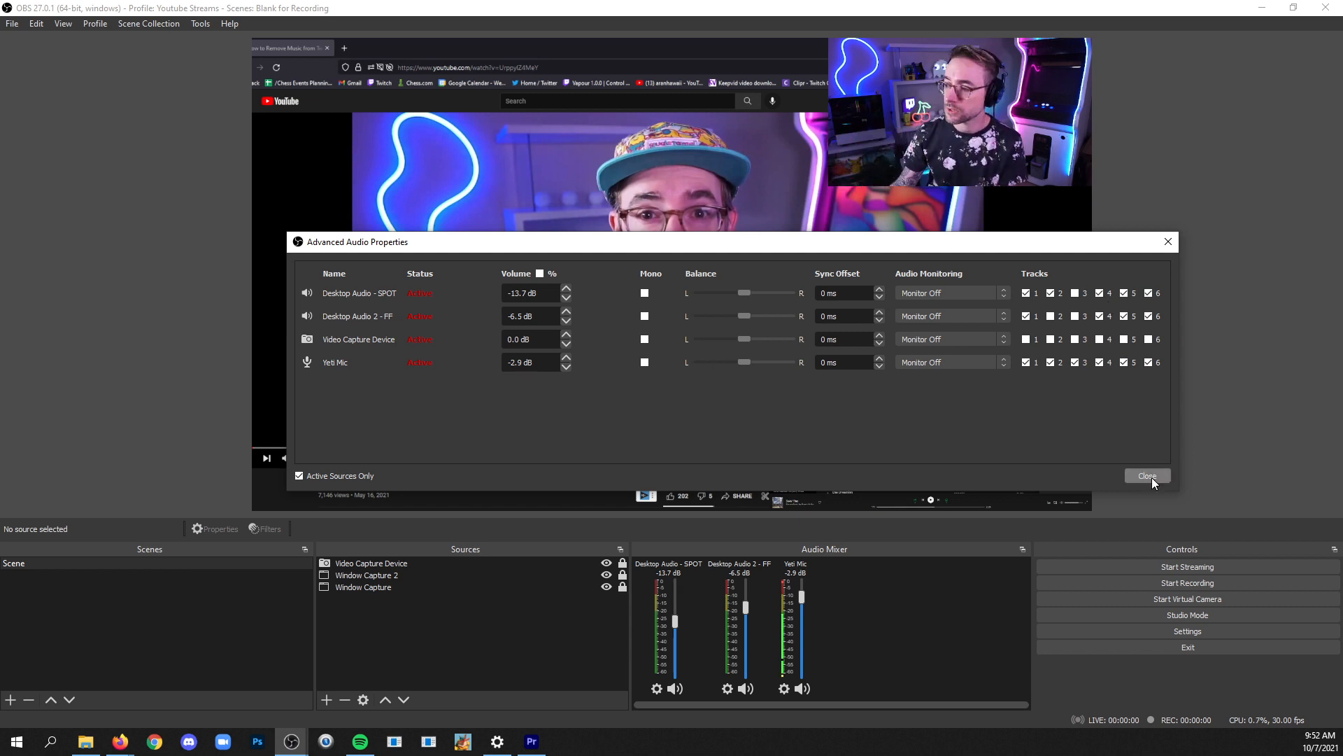
Close Advanced Audio Properties and record a few-second test clip with the new track setup
left_click(1146, 476)
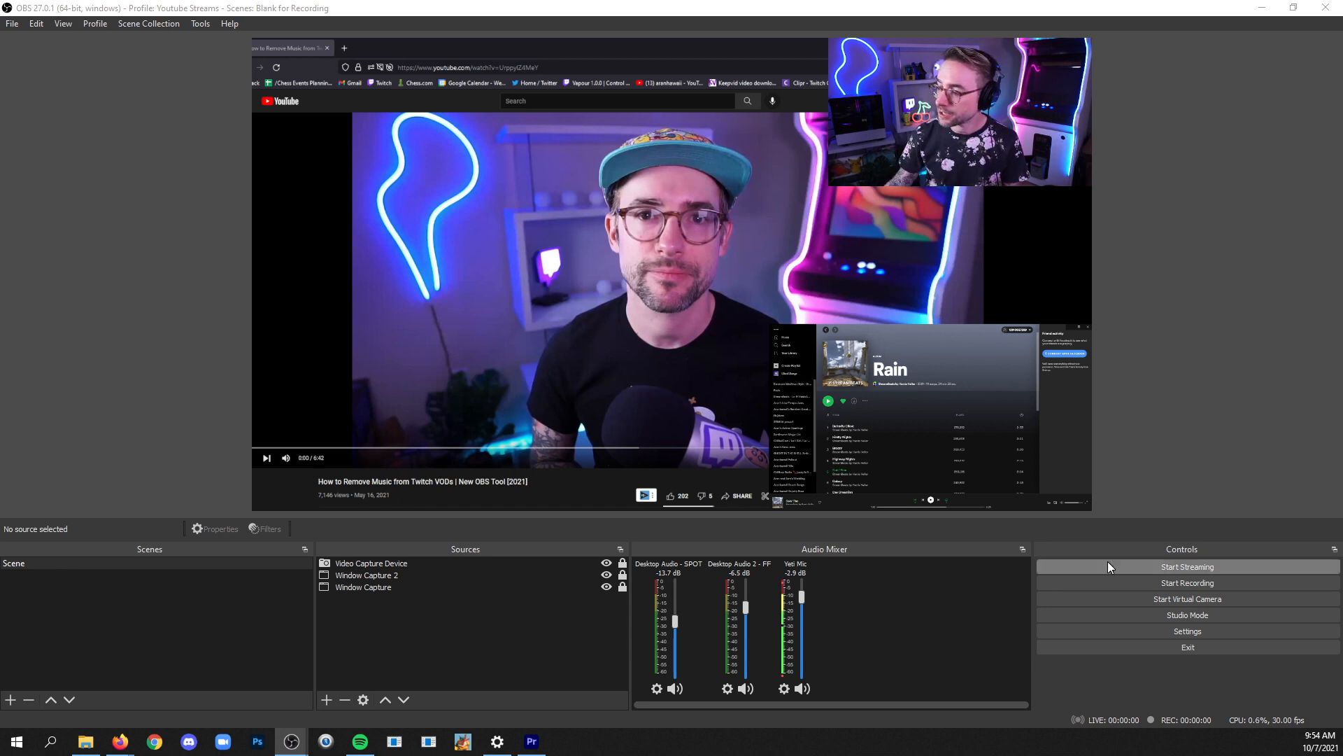
left_click(1188, 583)
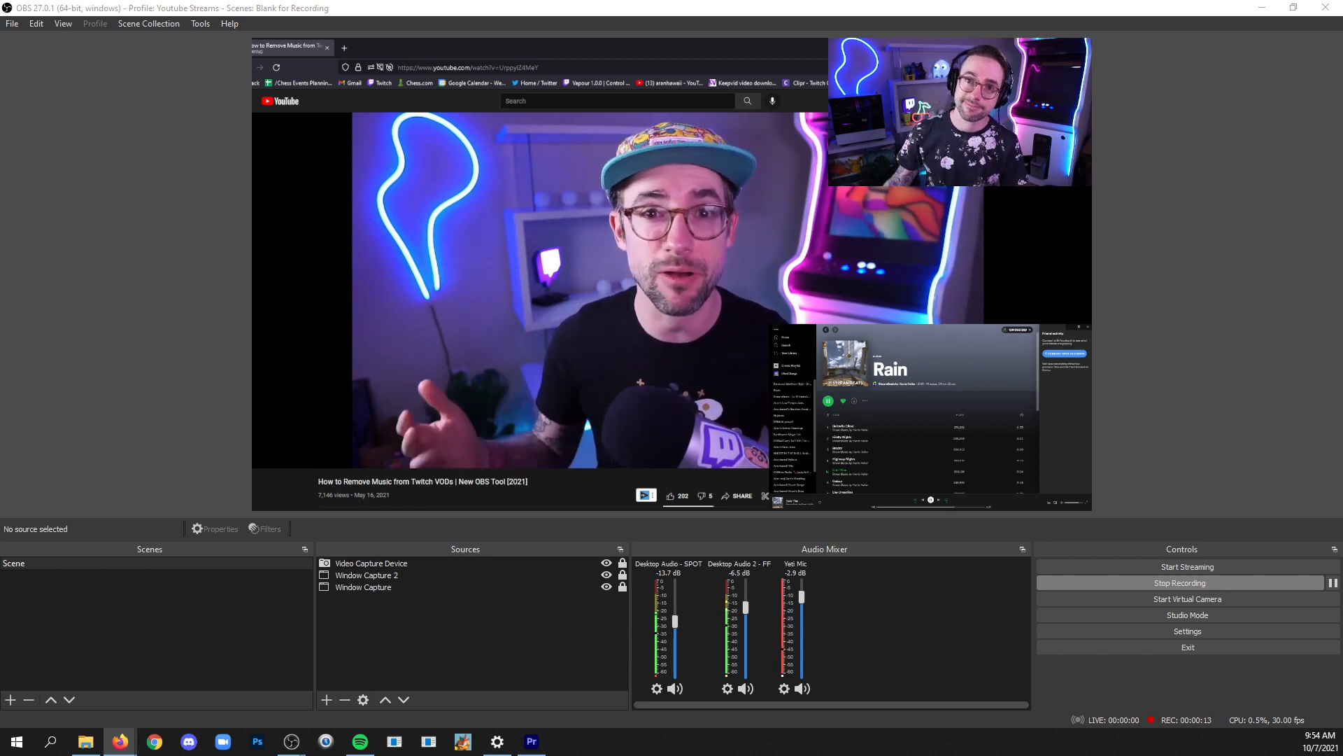
left_click(1187, 582)
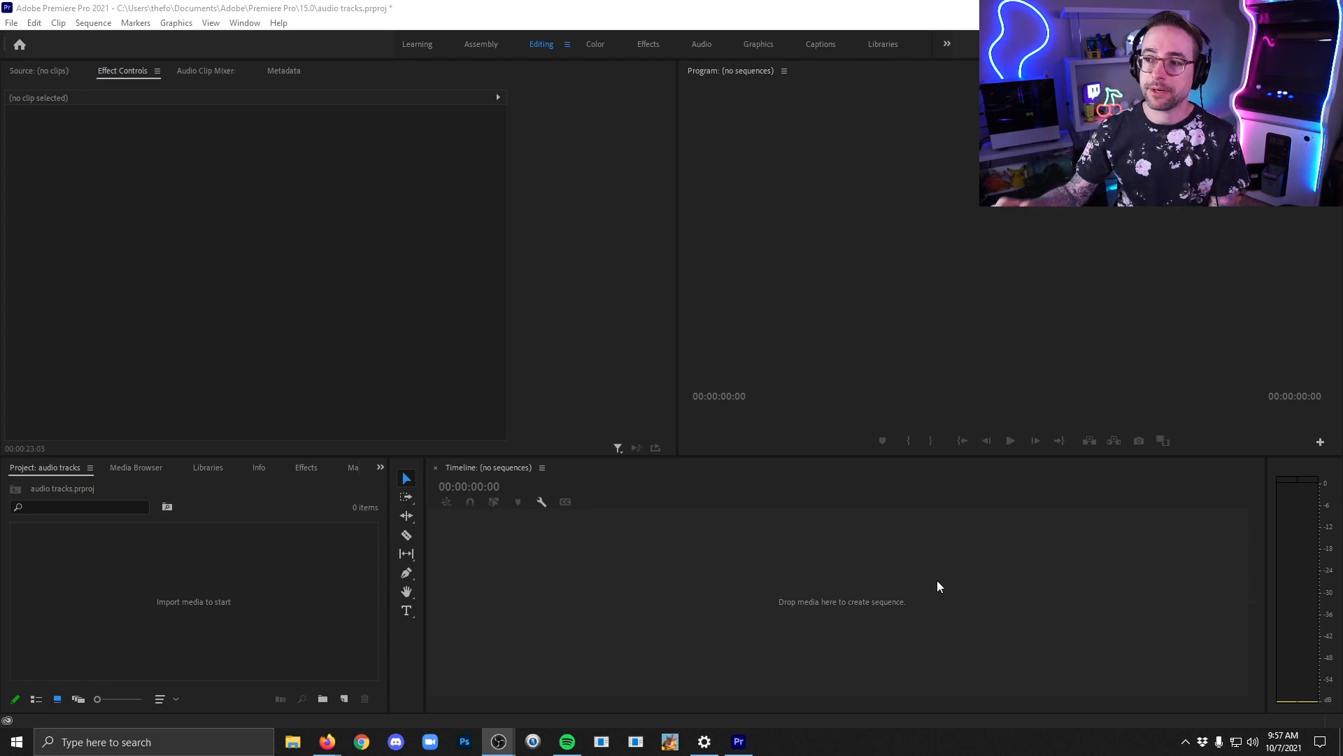
mouse_move(937, 571)
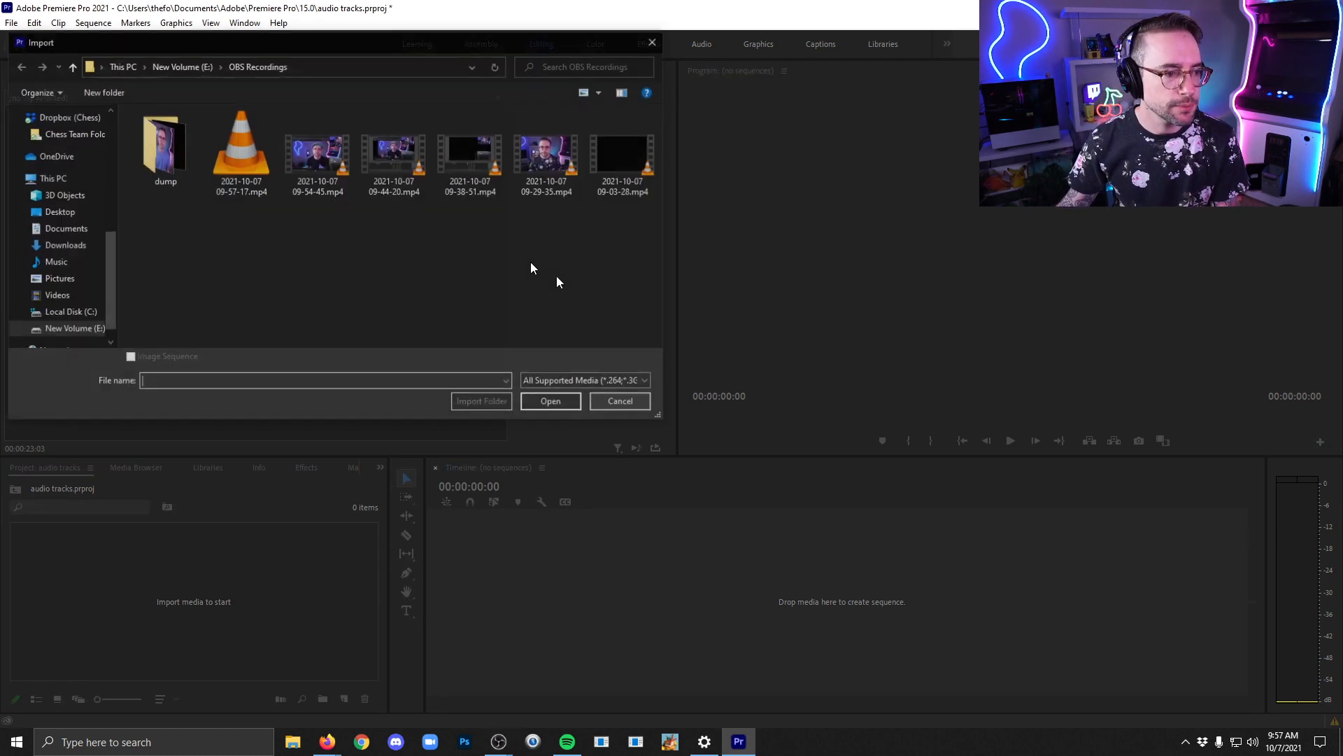
left_click(318, 150)
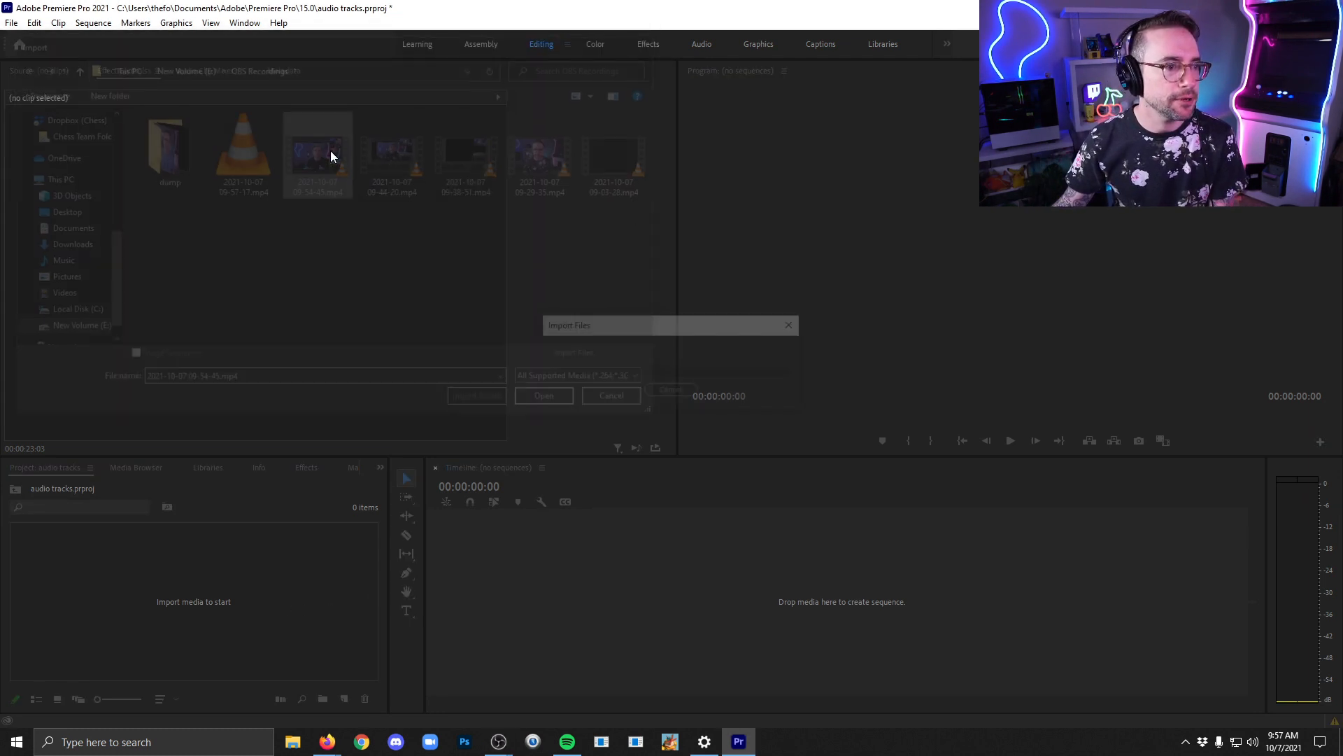
left_click(543, 395)
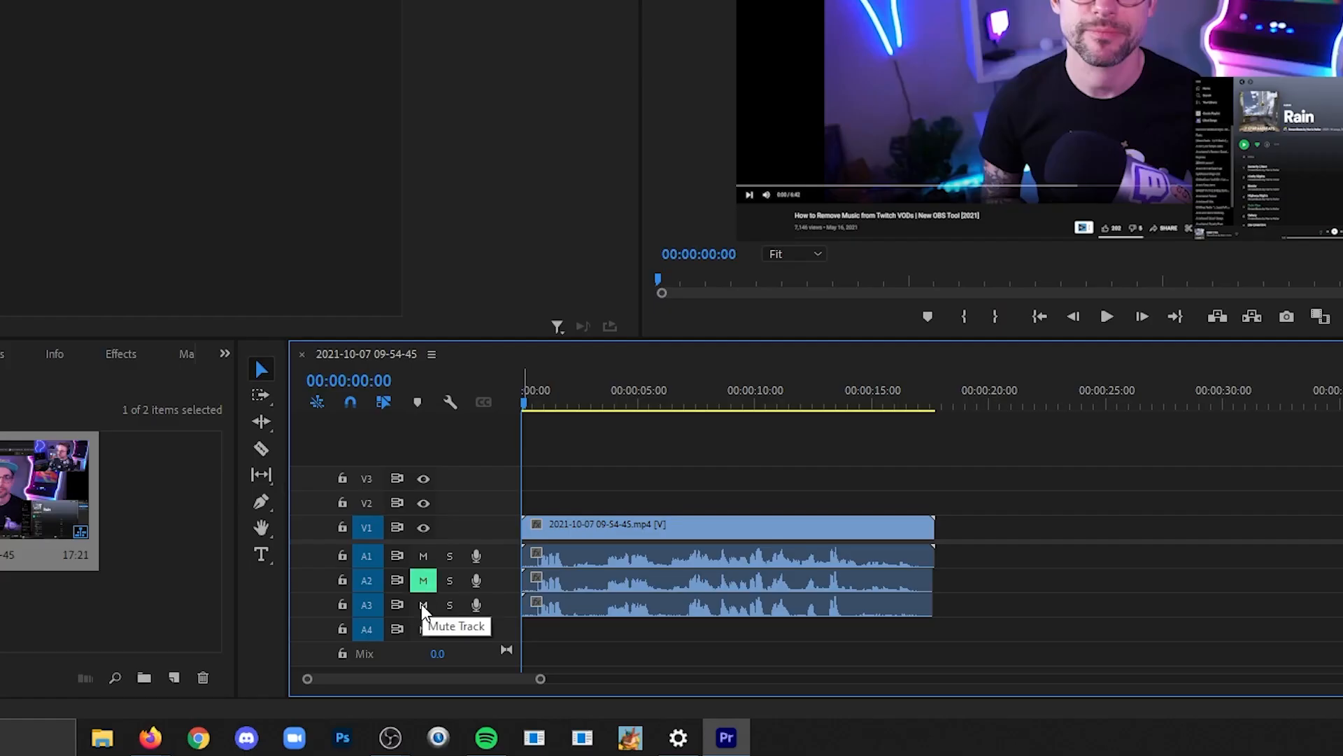
Audition the sequence's three audio tracks by muting A3 then A1, ending with only A3 audible
left_click(423, 605)
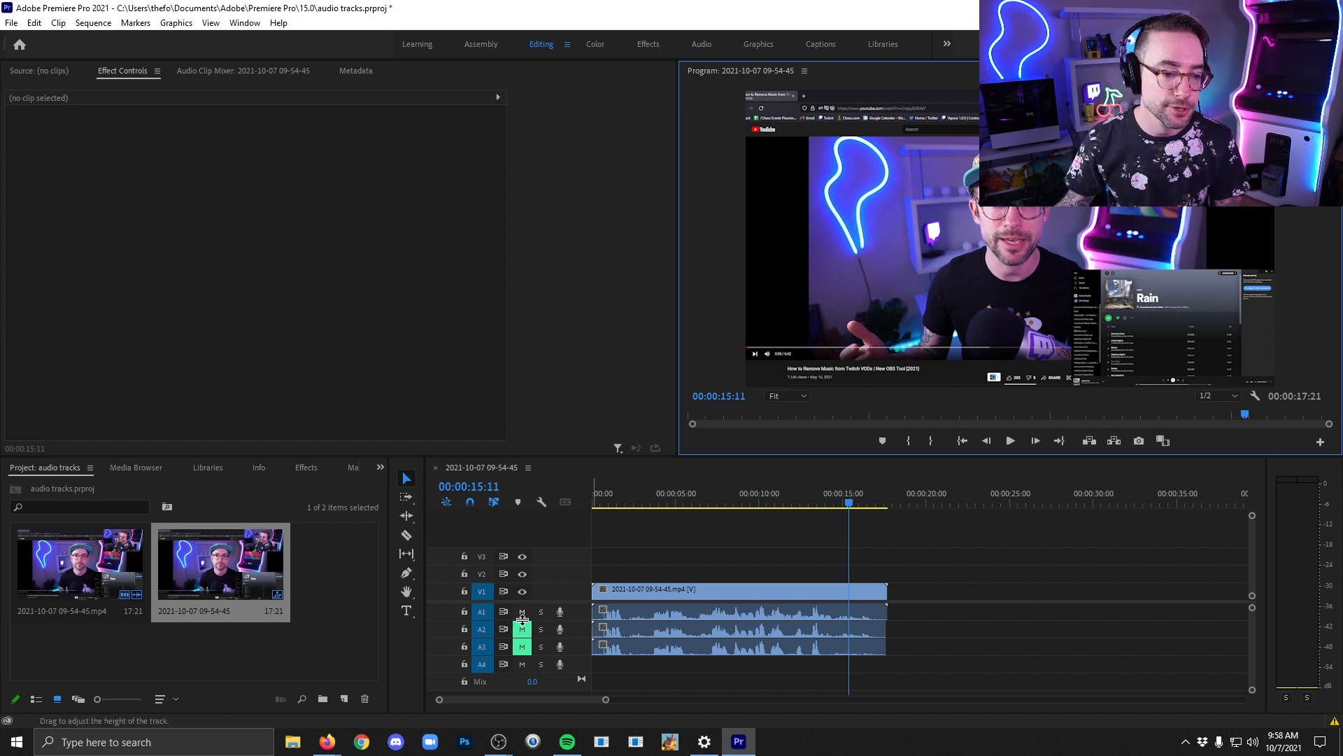
left_click(521, 612)
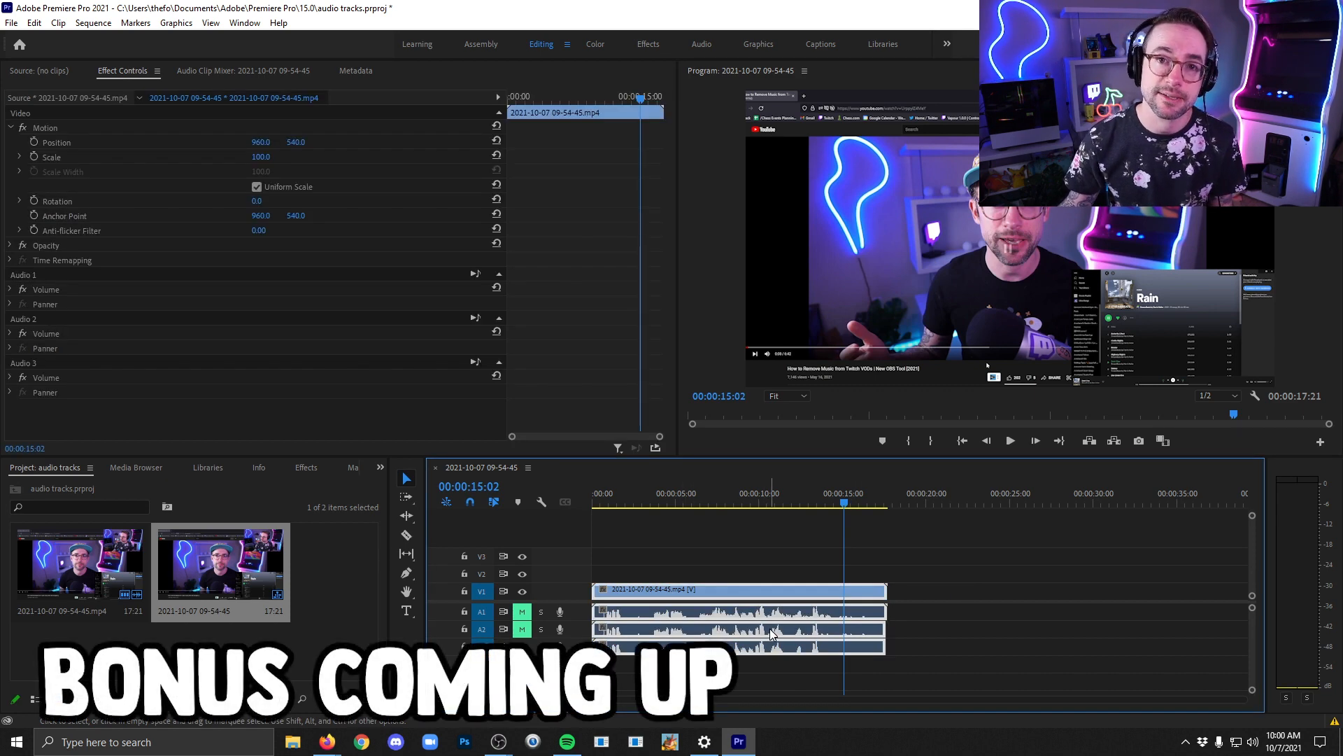
right_click(772, 612)
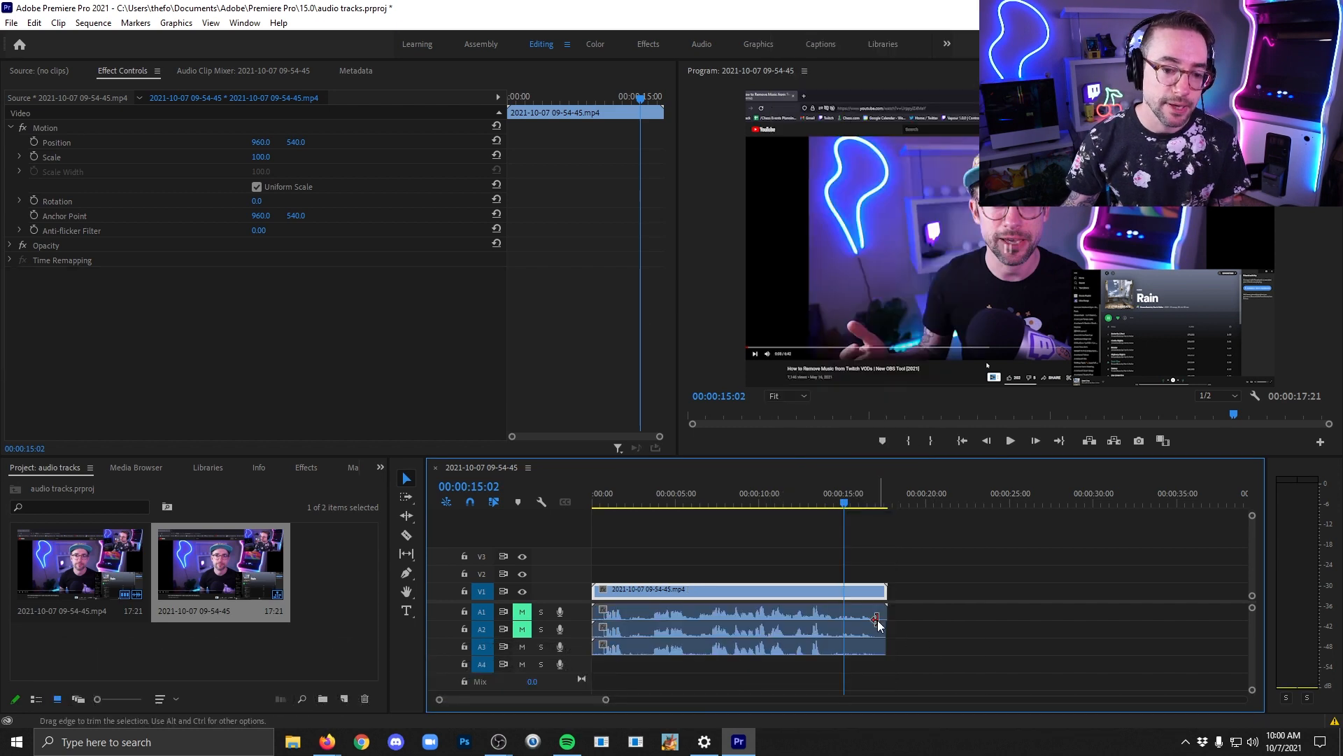
left_click(738, 647)
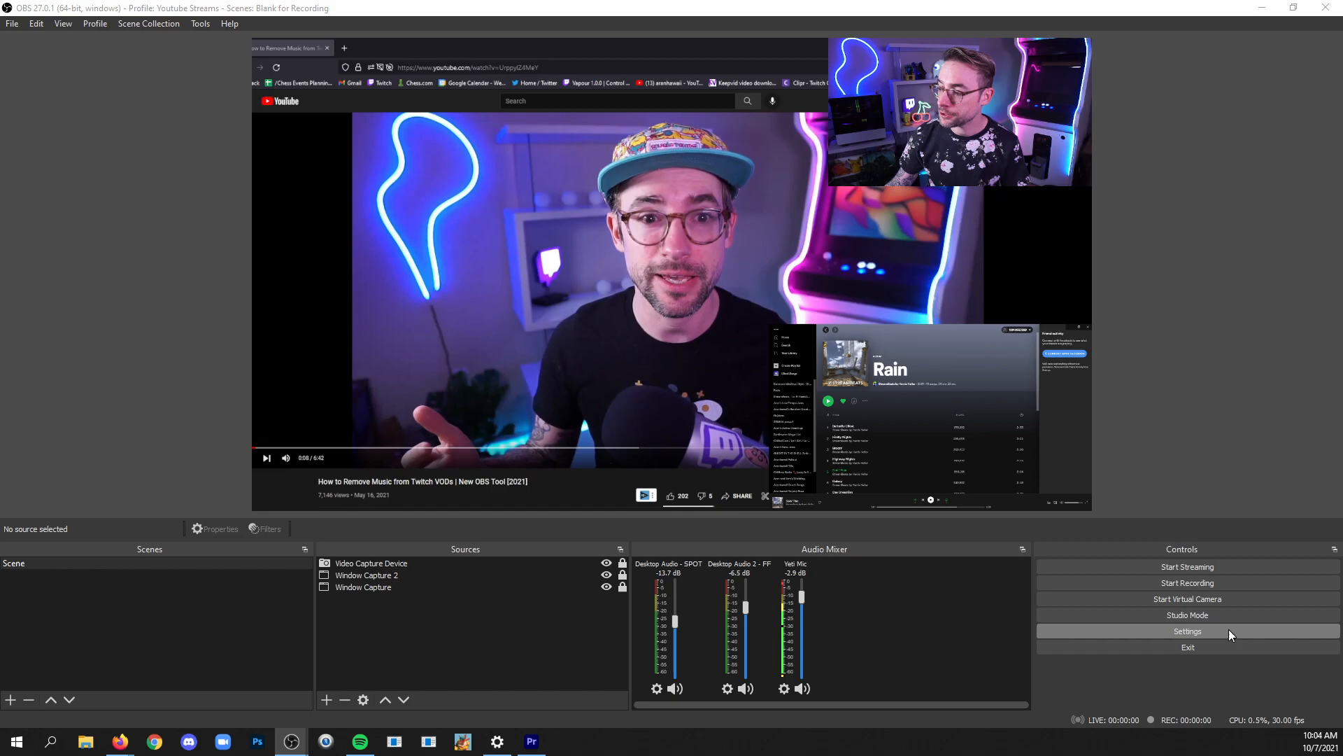
Return to OBS Settings on the advanced Output page with streaming audio track options
left_click(1188, 631)
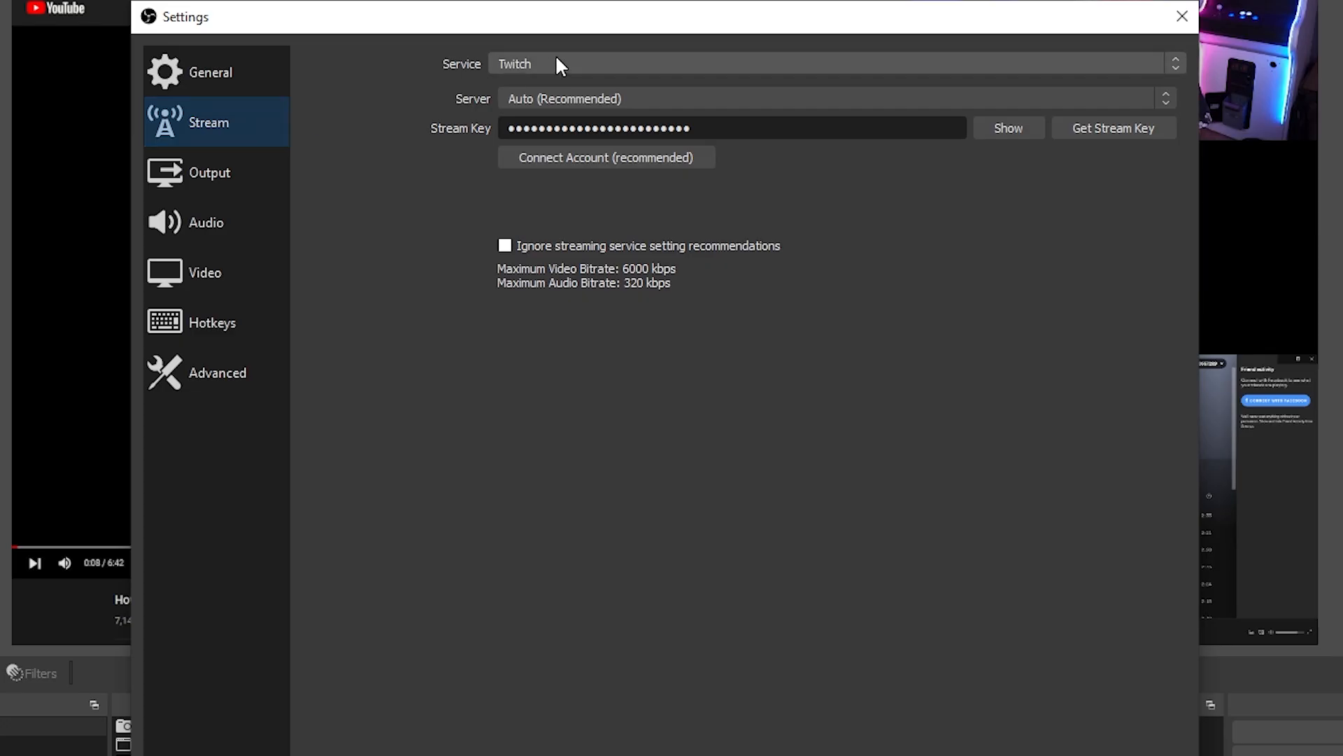
left_click(208, 173)
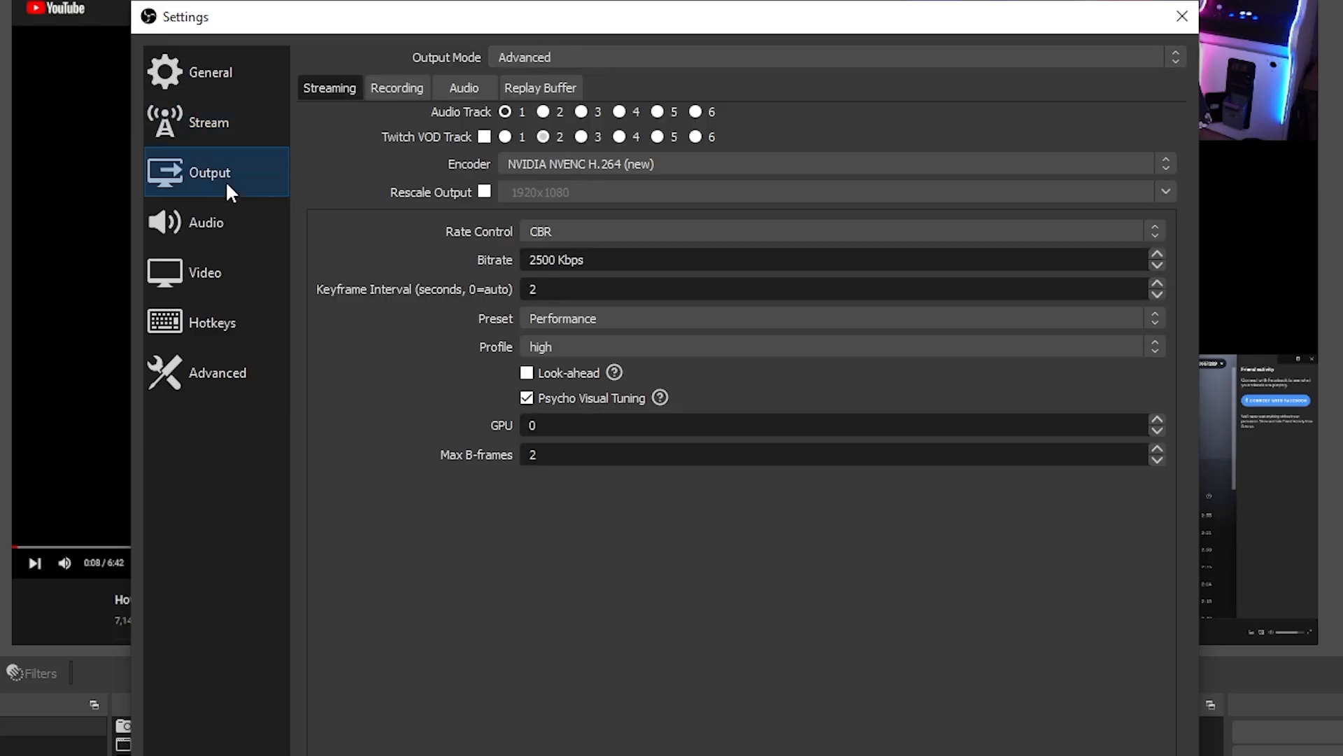